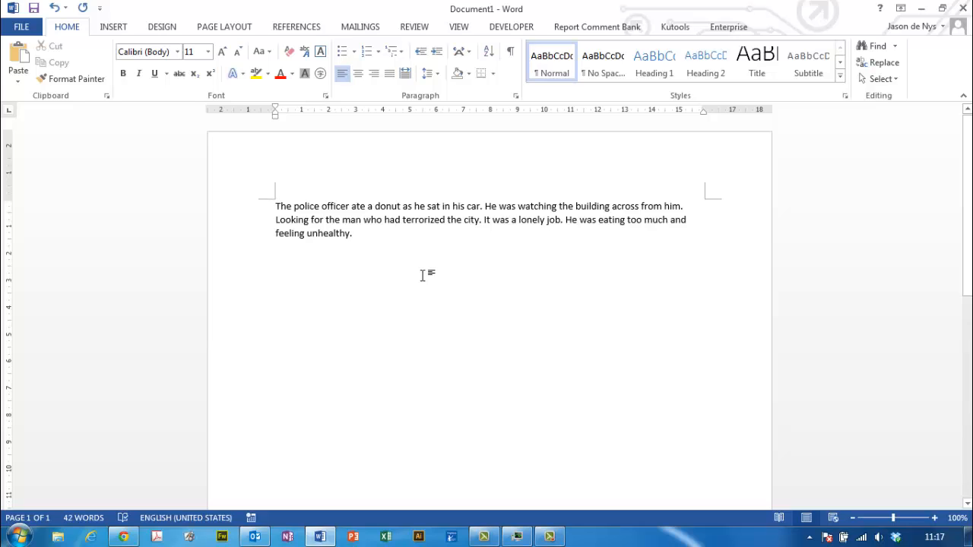
Set the police officer paragraph in Word to 26 pt font size
{"action": "left_click_drag", "start_coordinate": [275, 206], "coordinate": [352, 233]}
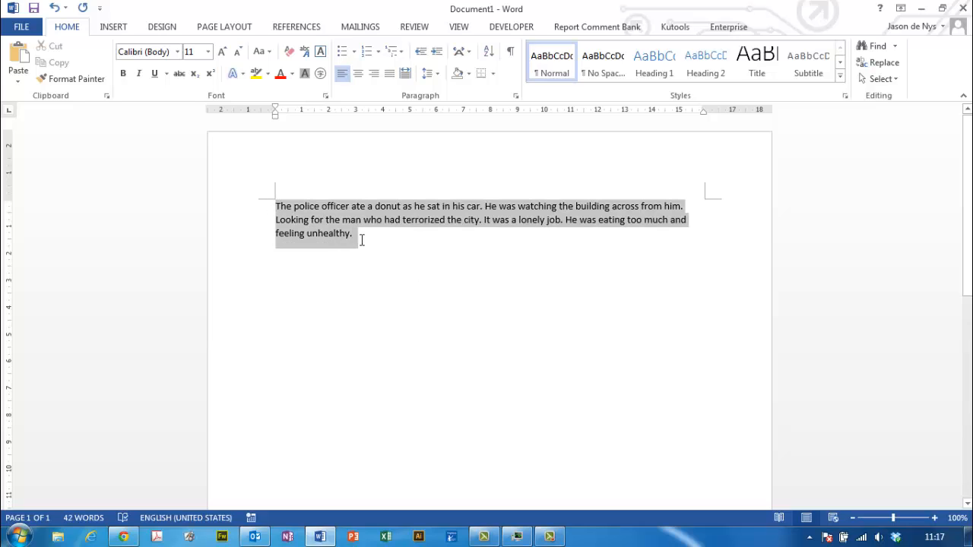
{"action": "left_click", "coordinate": [207, 52]}
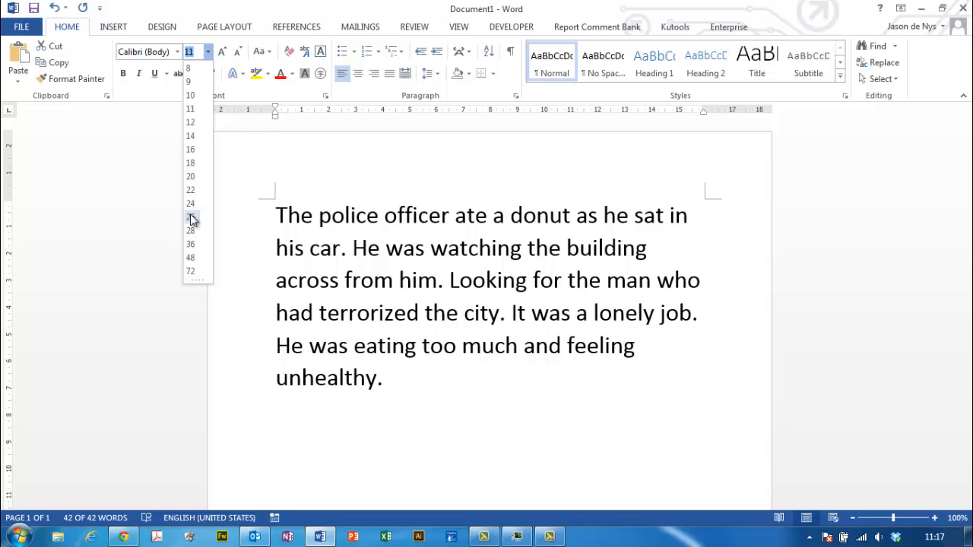
{"action": "left_click", "coordinate": [190, 216]}
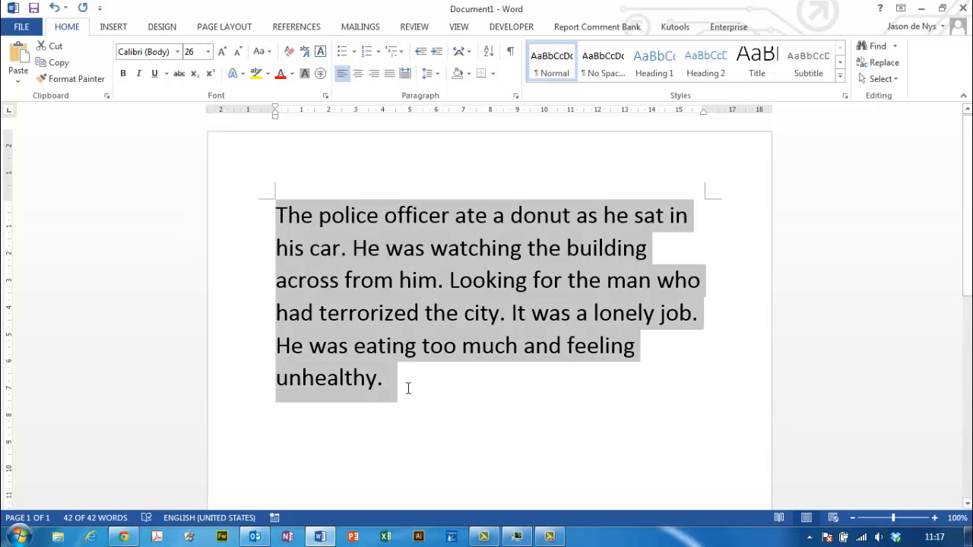
{"action": "left_click", "coordinate": [16, 536]}
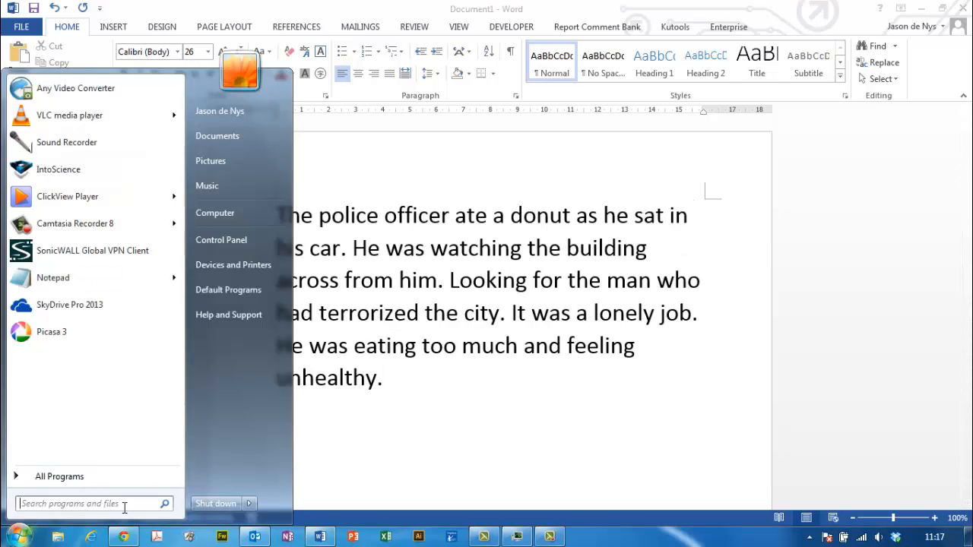
Launch Snipping Tool and capture the enlarged paragraph as a rectangular snip
{"action": "type", "text": "snip"}
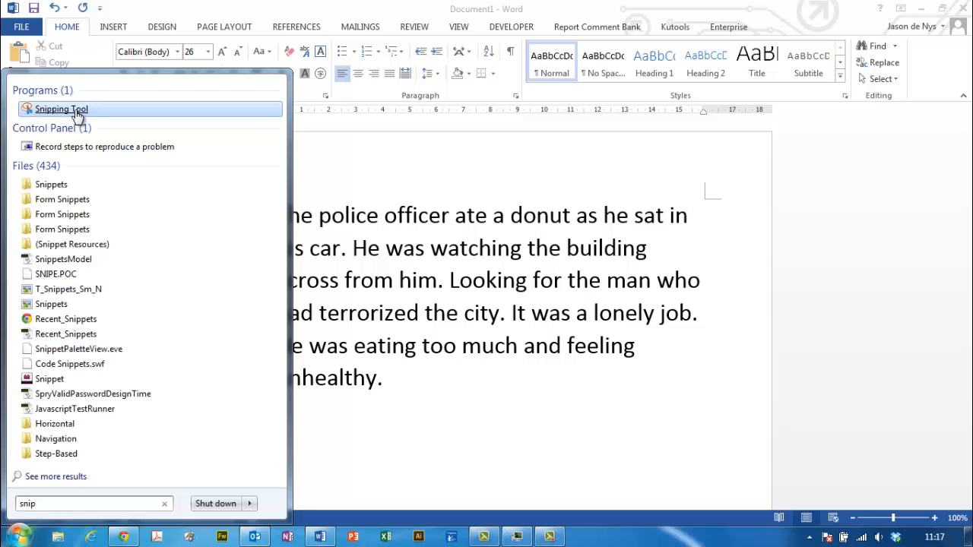
{"action": "left_click", "coordinate": [61, 108]}
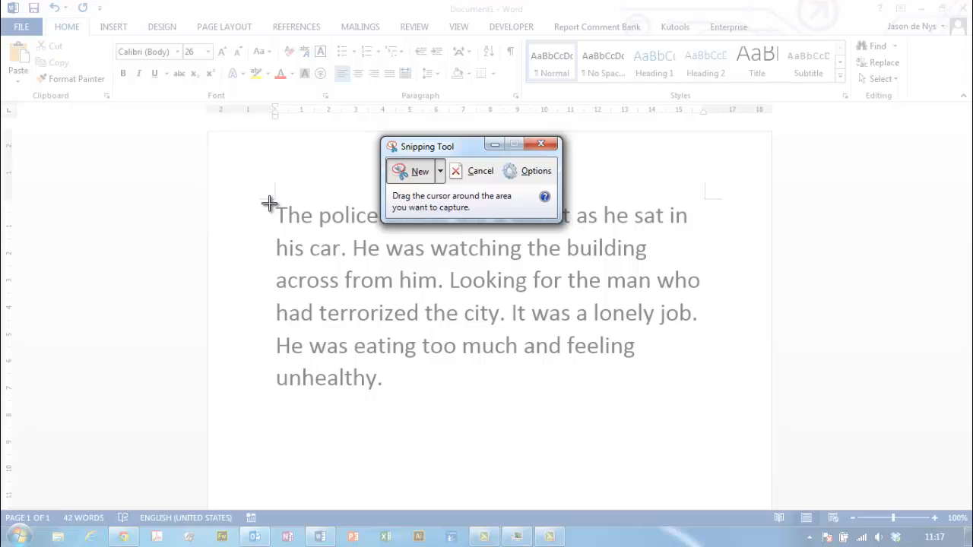
{"action": "left_click_drag", "start_coordinate": [270, 204], "coordinate": [642, 388]}
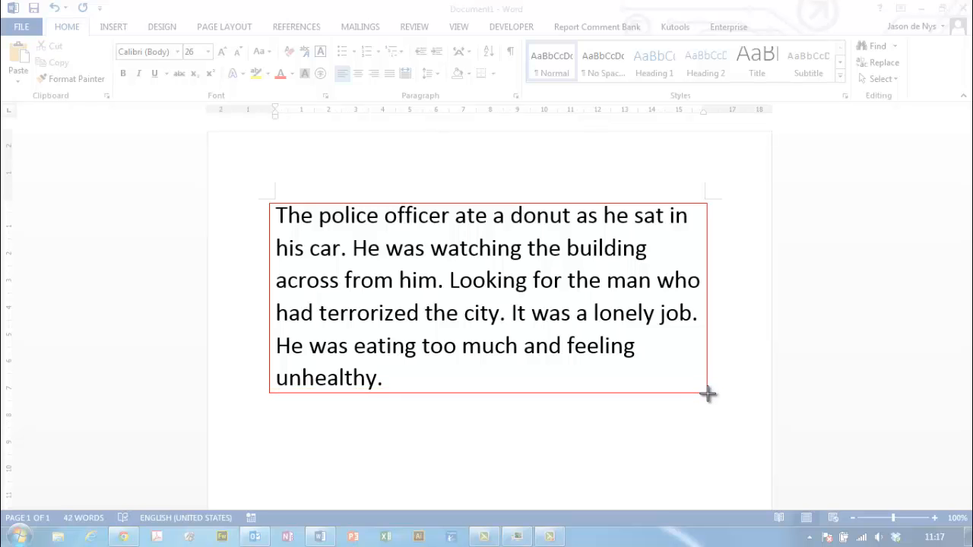
Save the snip as a PNG named 'Verbs' in the Drag markers folder, then close it
{"action": "left_click", "coordinate": [582, 537]}
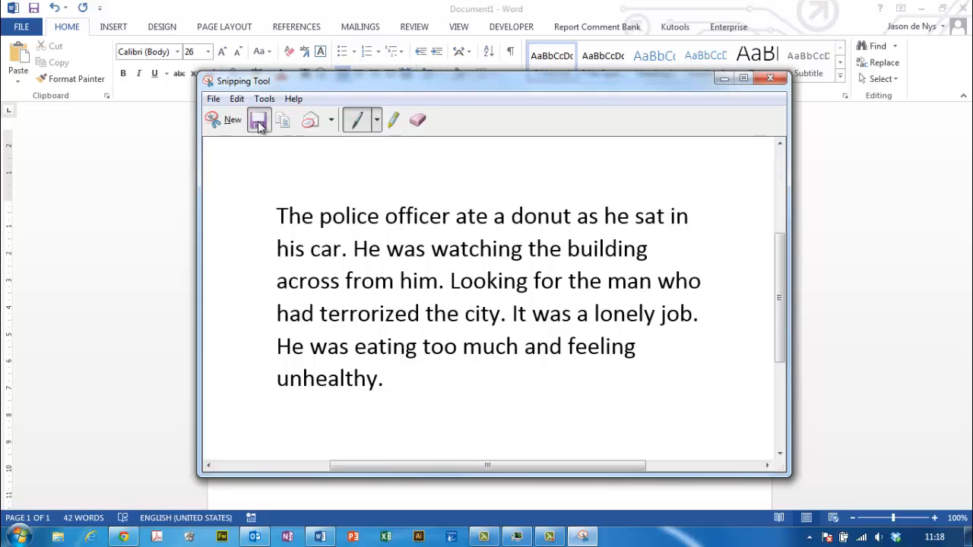
{"action": "left_click", "coordinate": [258, 121]}
{"action": "type", "text": "Verbs"}
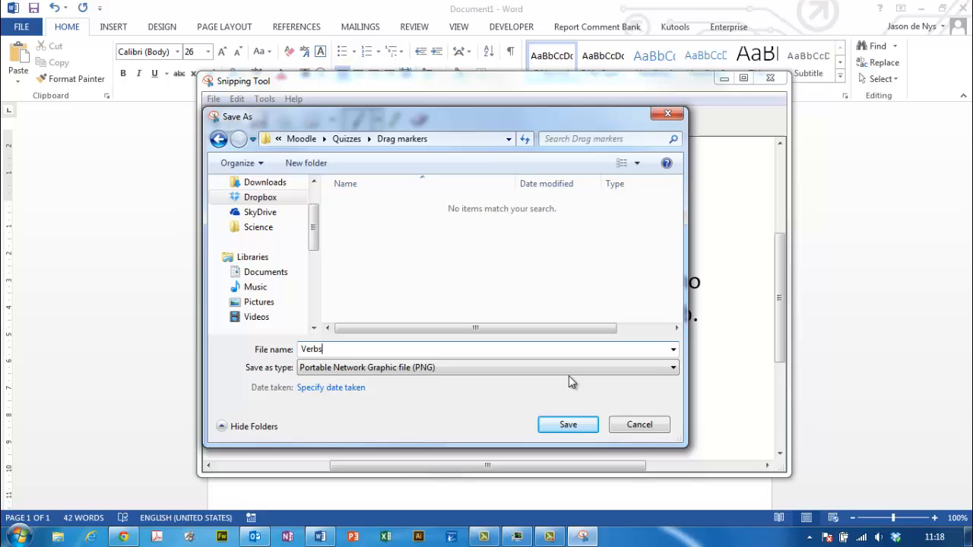
{"action": "left_click", "coordinate": [568, 424]}
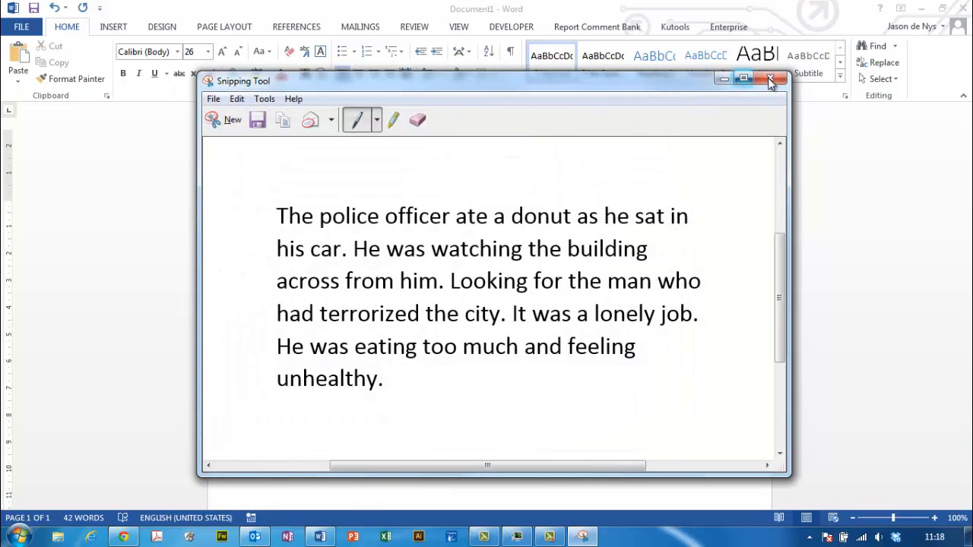
{"action": "left_click", "coordinate": [769, 78]}
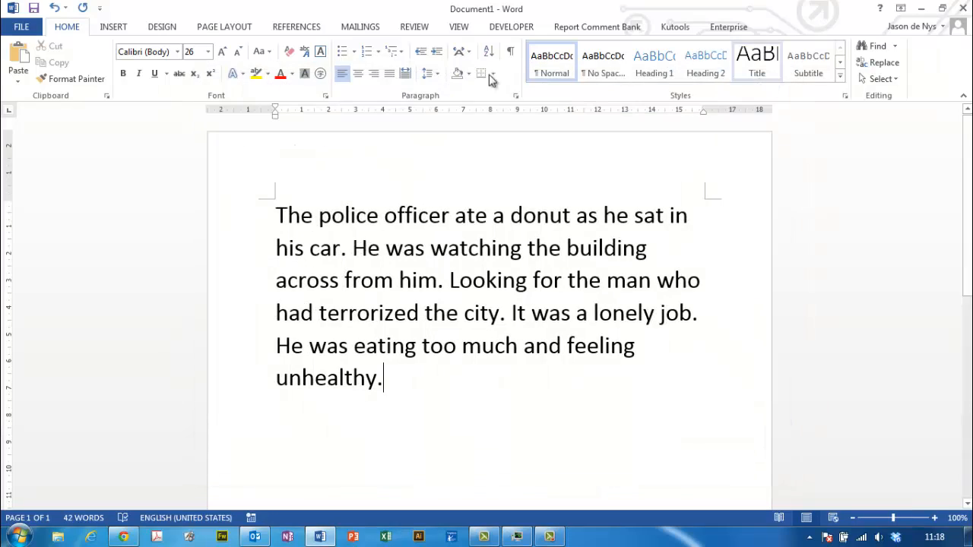
Switch to Moodle and start a new Drag and drop markers question from the question bank
{"action": "left_click", "coordinate": [122, 537]}
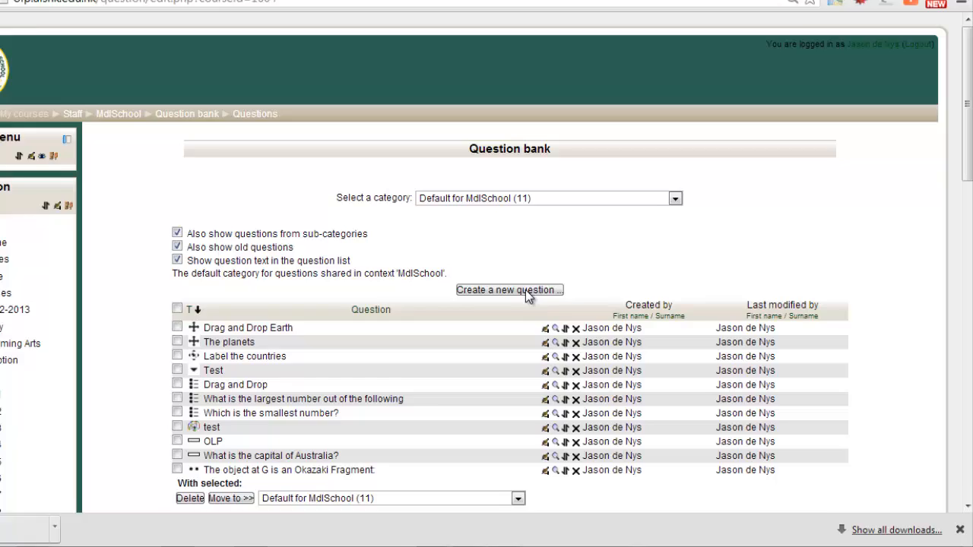
{"action": "left_click", "coordinate": [509, 290]}
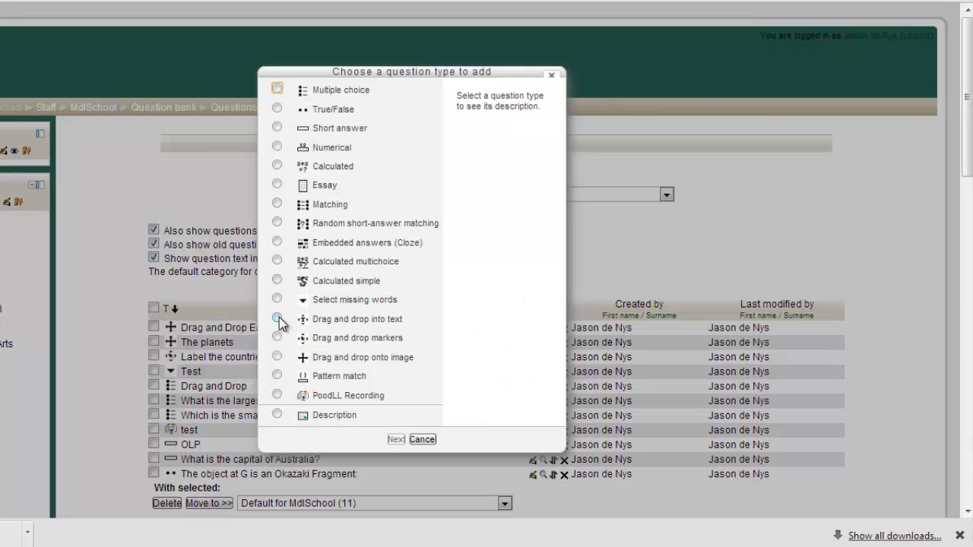
{"action": "left_click", "coordinate": [277, 338]}
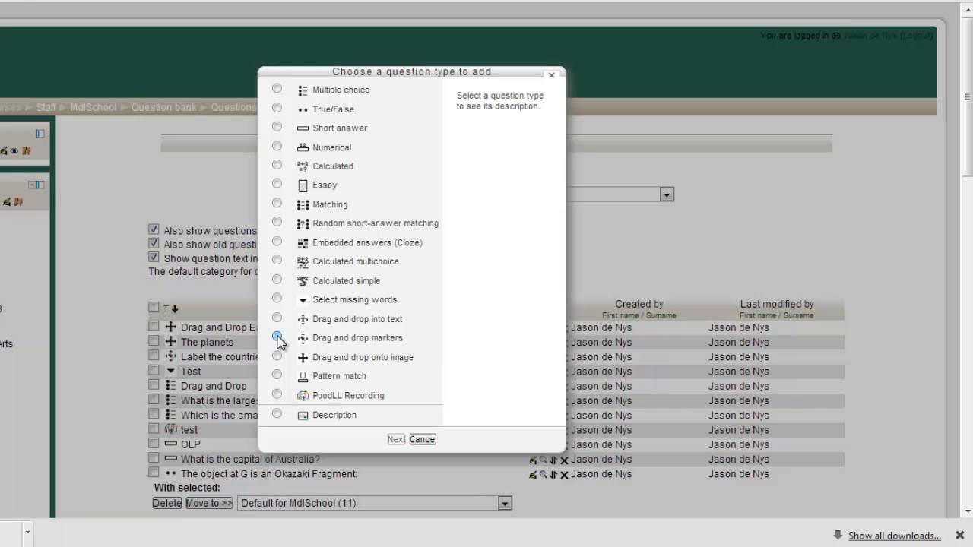
{"action": "left_click", "coordinate": [422, 440]}
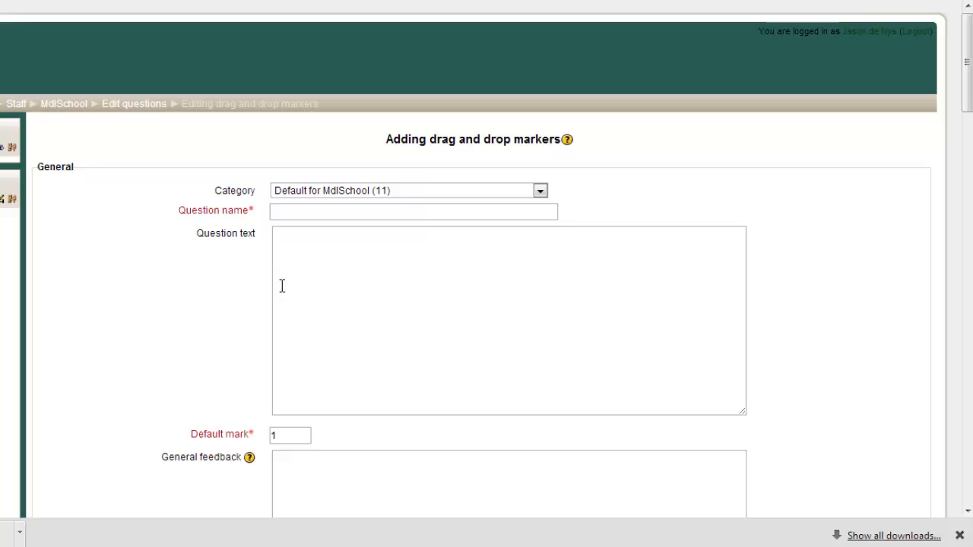
Name the question 'Identify the verbs' and begin the instruction about dragging markers onto every verb
{"action": "scroll", "scroll_direction": "down", "scroll_amount": 3}
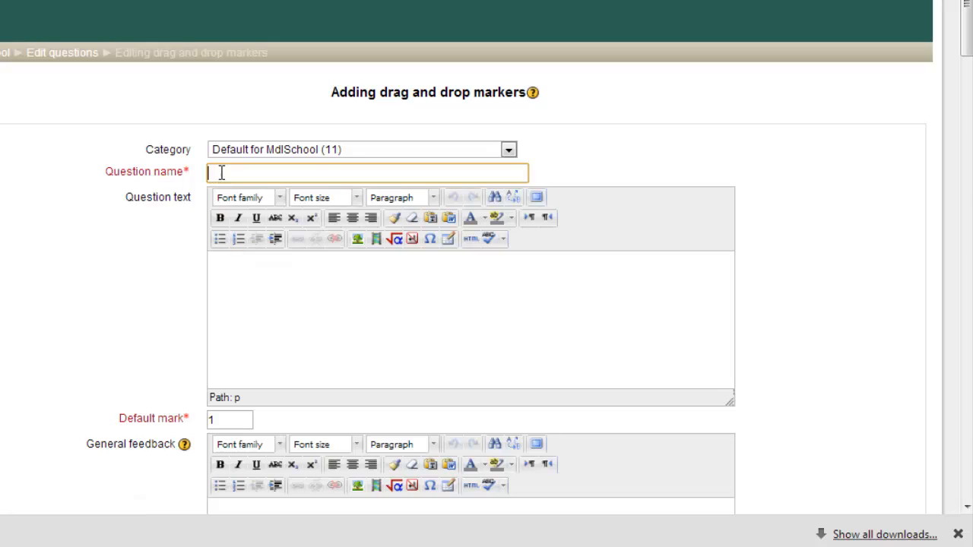
{"action": "type", "text": "ld"}
{"action": "left_click", "coordinate": [471, 320]}
{"action": "type", "text": "Drag the ma"}
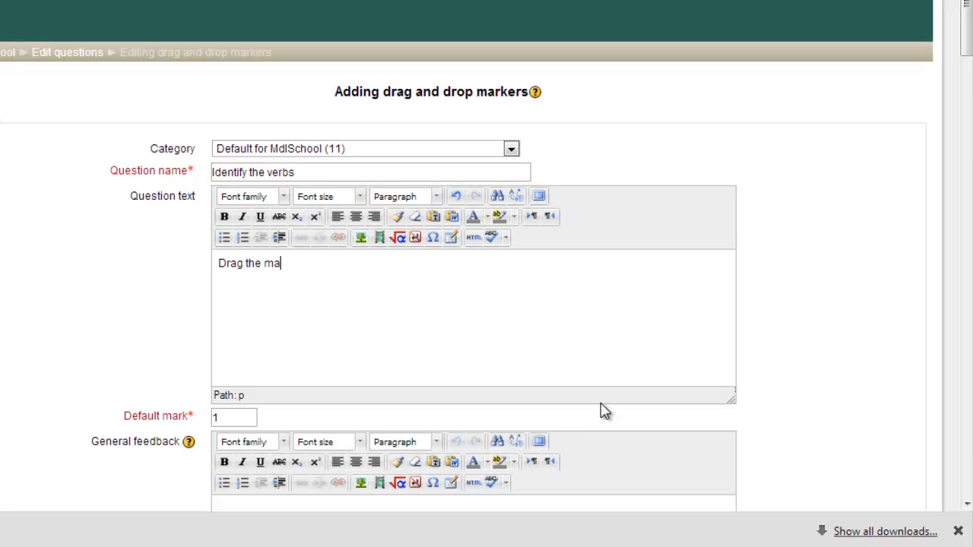
{"action": "type", "text": "rkers onto every verb in this"}
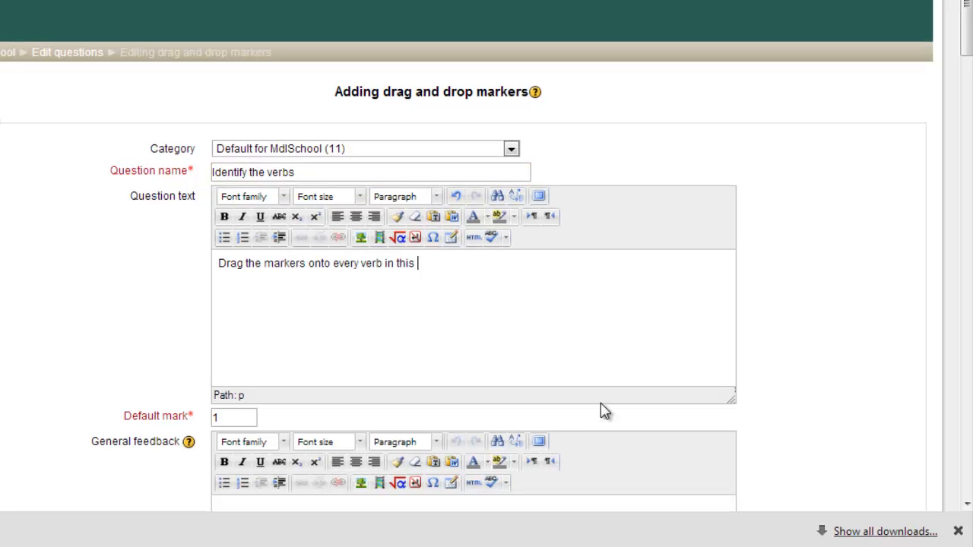
{"action": "scroll", "scroll_direction": "down", "scroll_amount": 3}
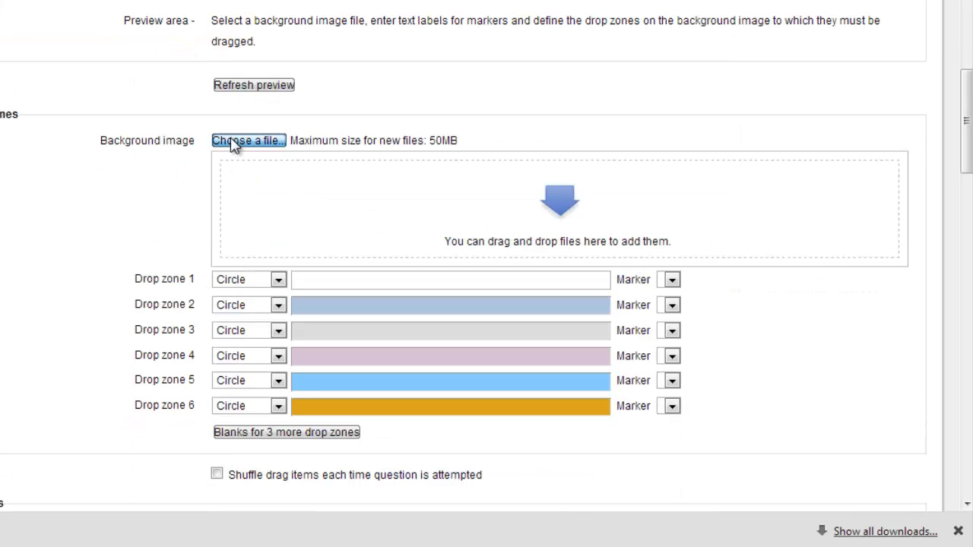
Upload Verbs.PNG as the question's drop zone background image
{"action": "left_click", "coordinate": [248, 140]}
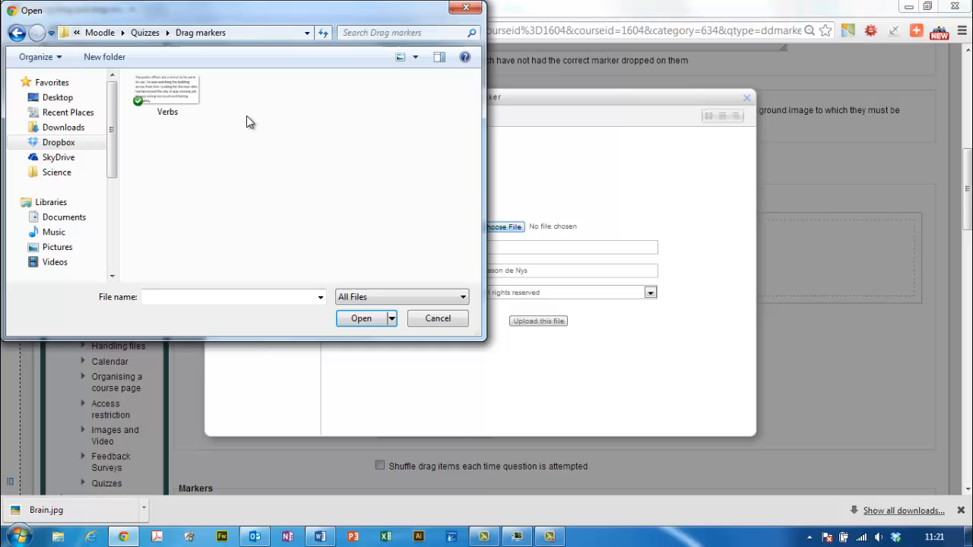
{"action": "left_click", "coordinate": [362, 318]}
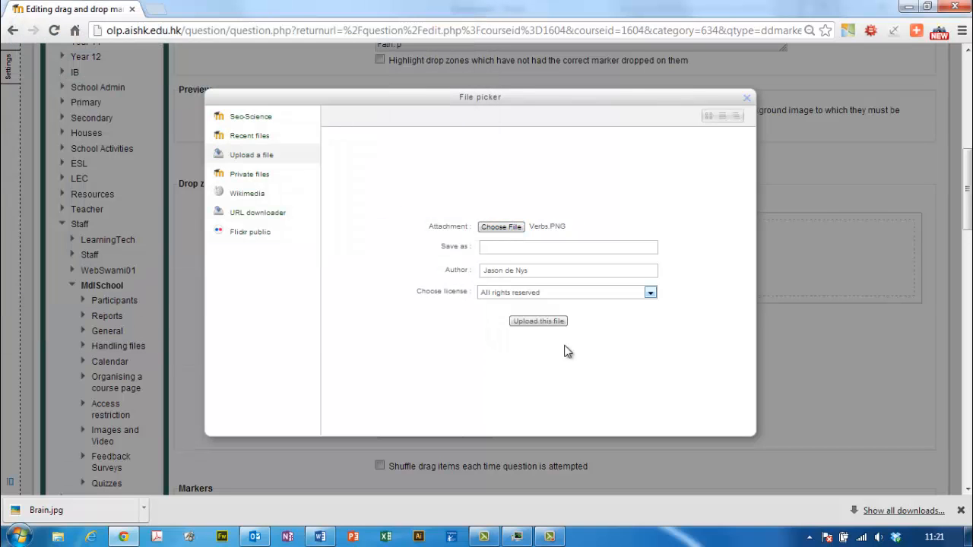
{"action": "left_click", "coordinate": [538, 321]}
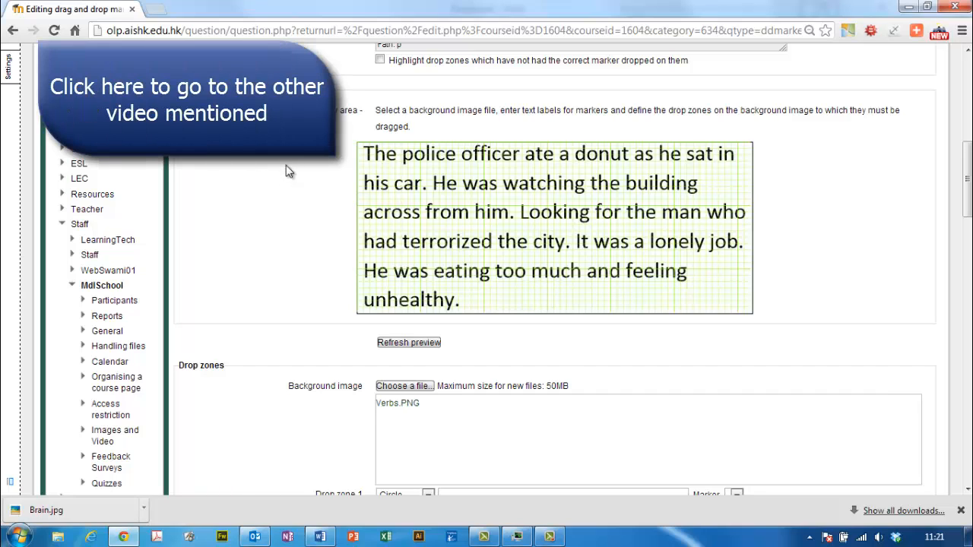
{"action": "mouse_move", "coordinate": [256, 256]}
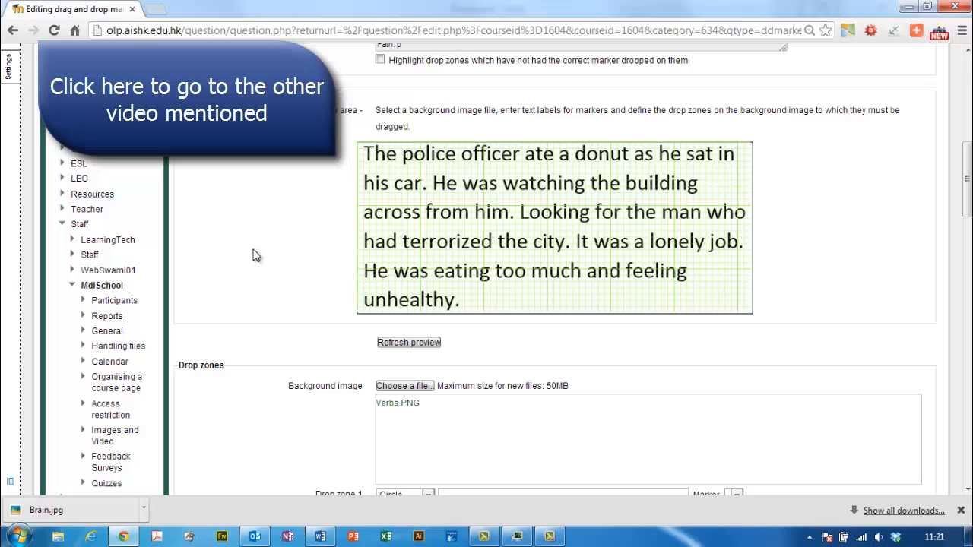
Add an infinite 'Verb' marker and assign it to drop zone 1
{"action": "scroll", "scroll_direction": "down", "scroll_amount": 3}
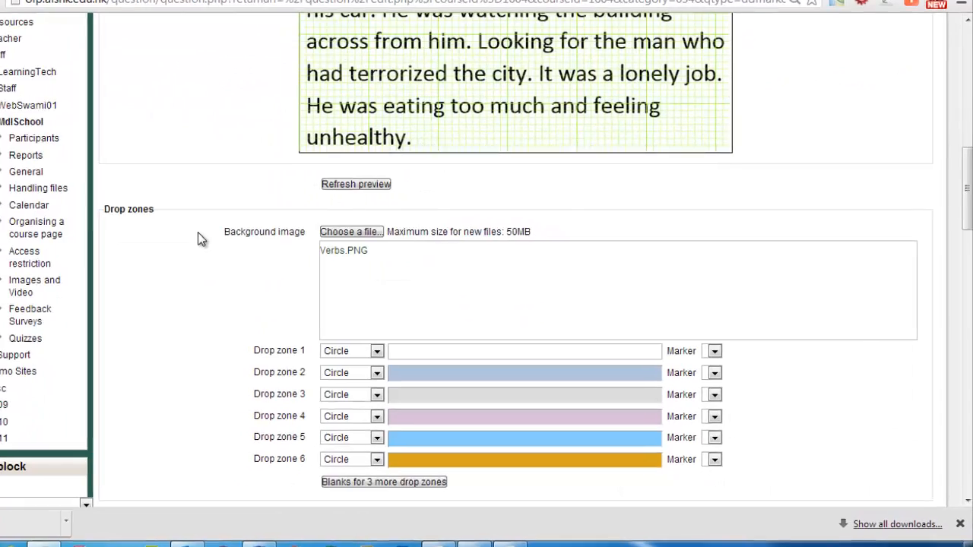
{"action": "scroll", "scroll_direction": "down", "scroll_amount": 3}
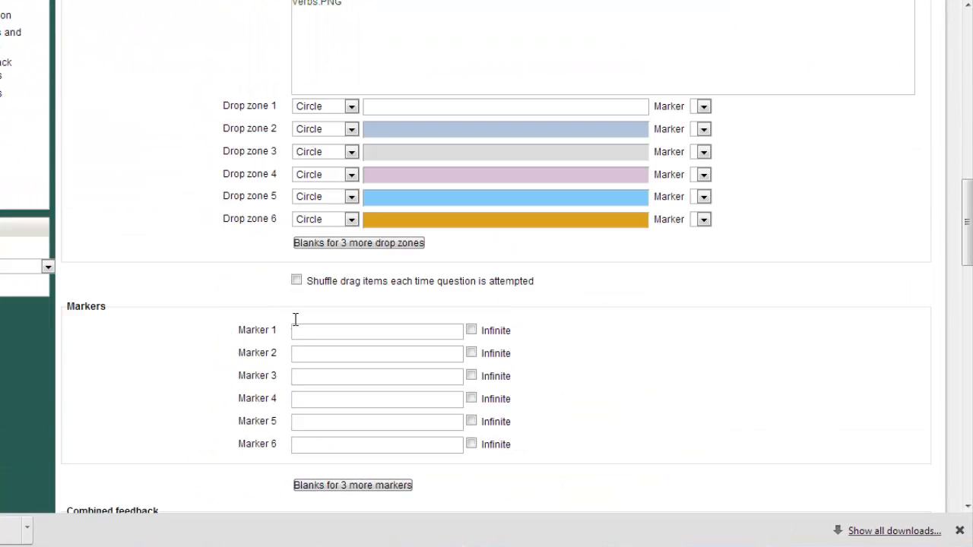
{"action": "type", "text": "Verb"}
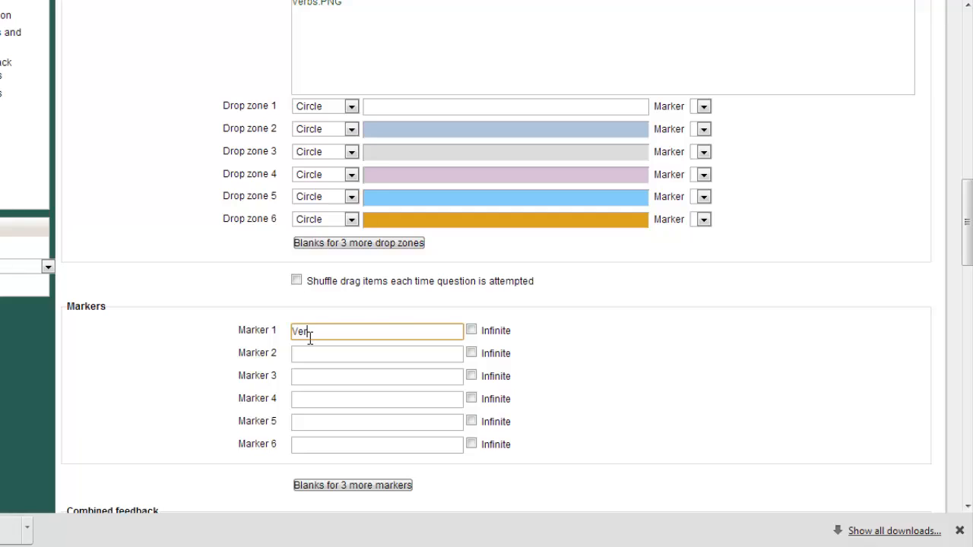
{"action": "left_click", "coordinate": [472, 330]}
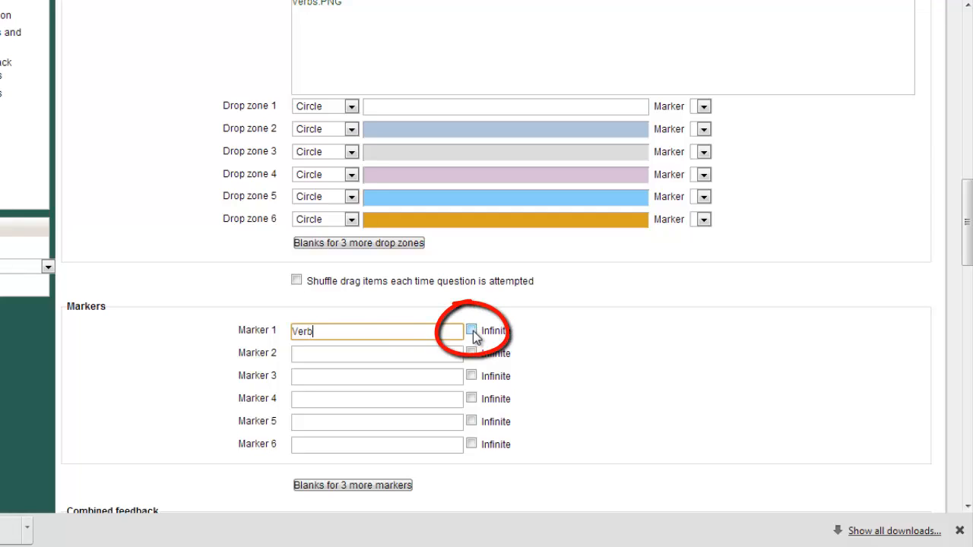
{"action": "left_click", "coordinate": [472, 331]}
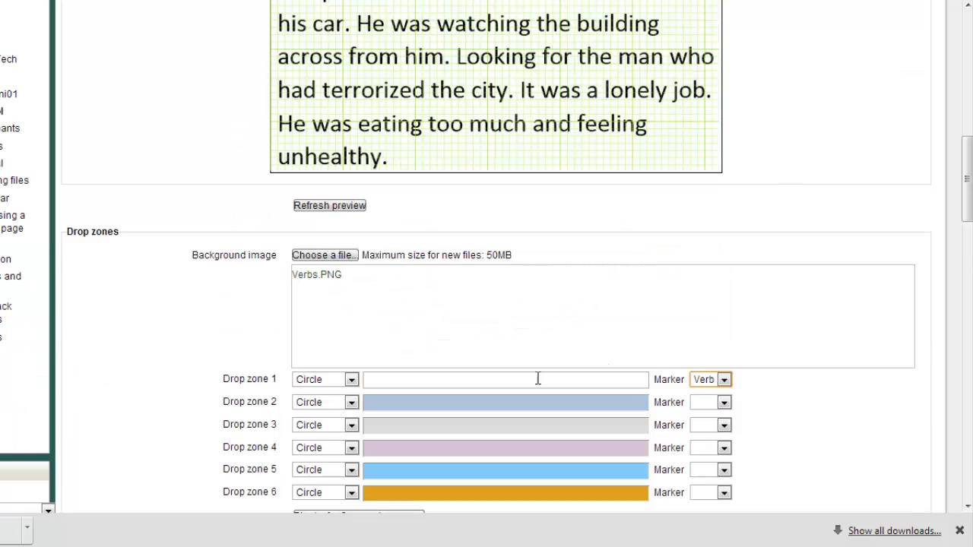
Make drop zone 1 a rectangle at 255,0;60,40 and zone 2 a Verb rectangle
{"action": "left_click", "coordinate": [351, 380]}
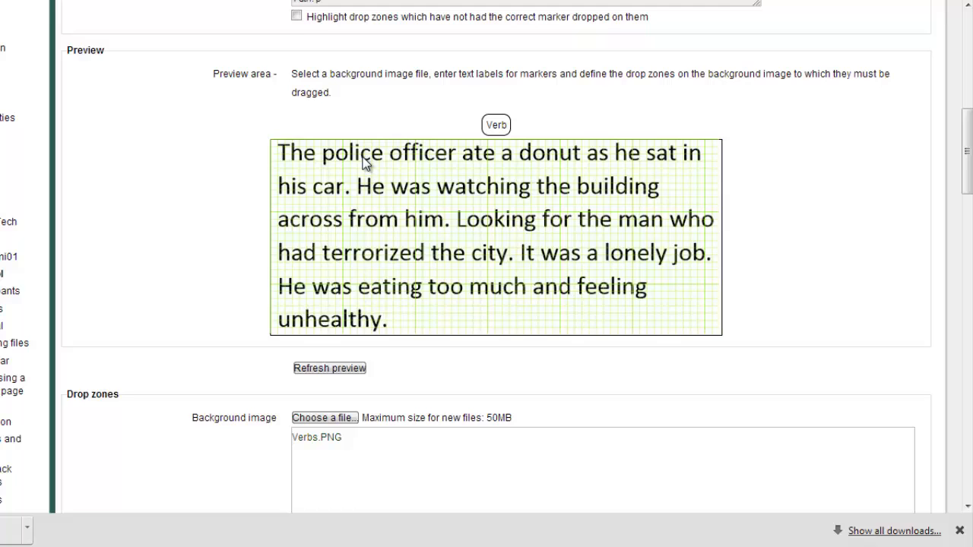
{"action": "mouse_move", "coordinate": [457, 159]}
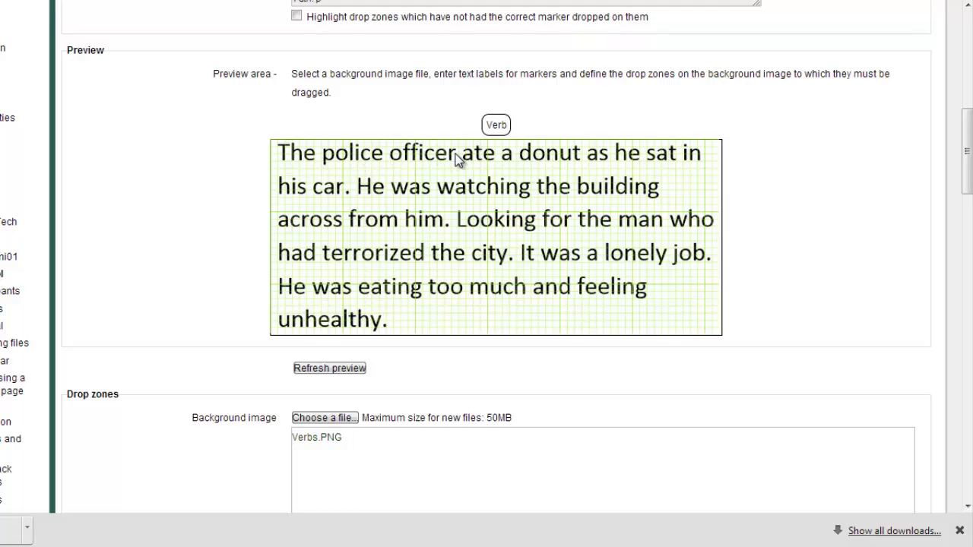
{"action": "scroll", "scroll_direction": "down", "scroll_amount": 3}
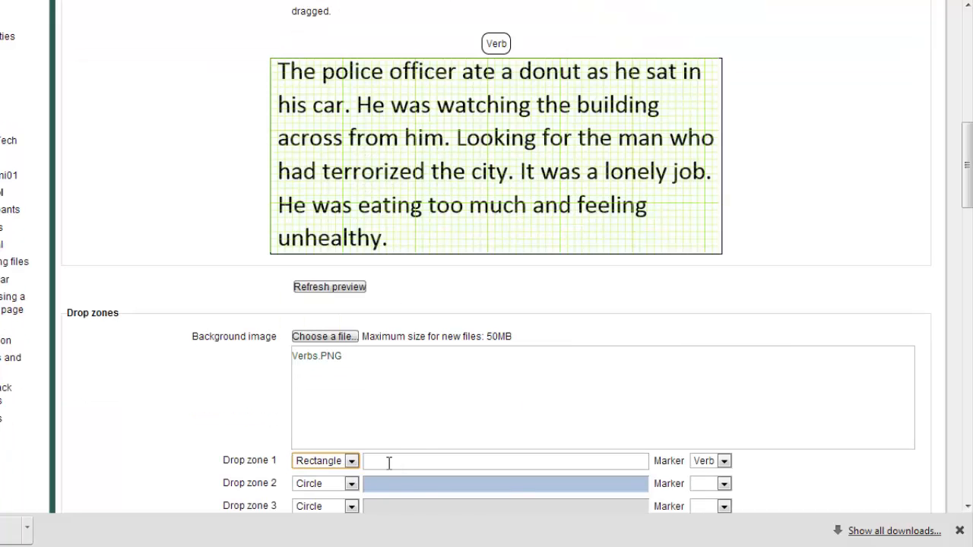
{"action": "type", "text": "250"}
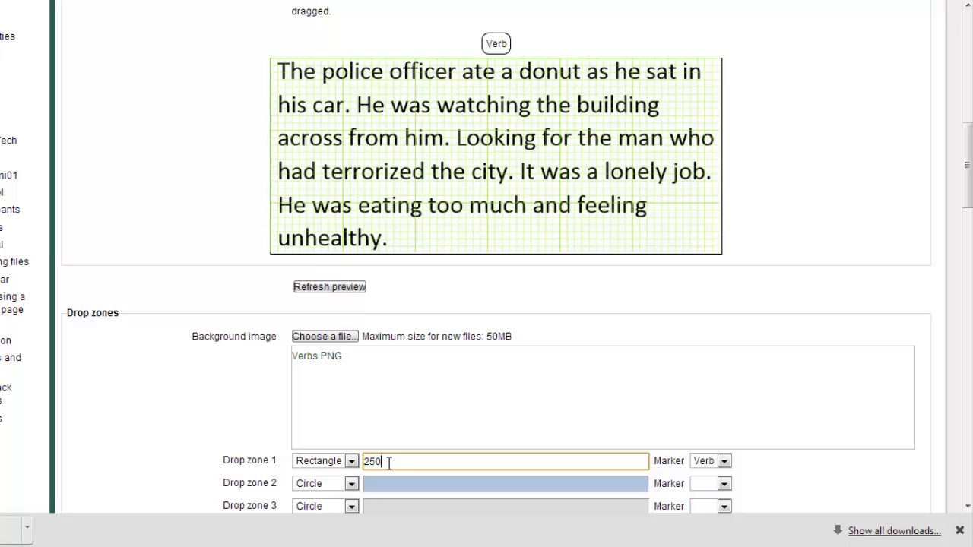
{"action": "type", "text": ",0"}
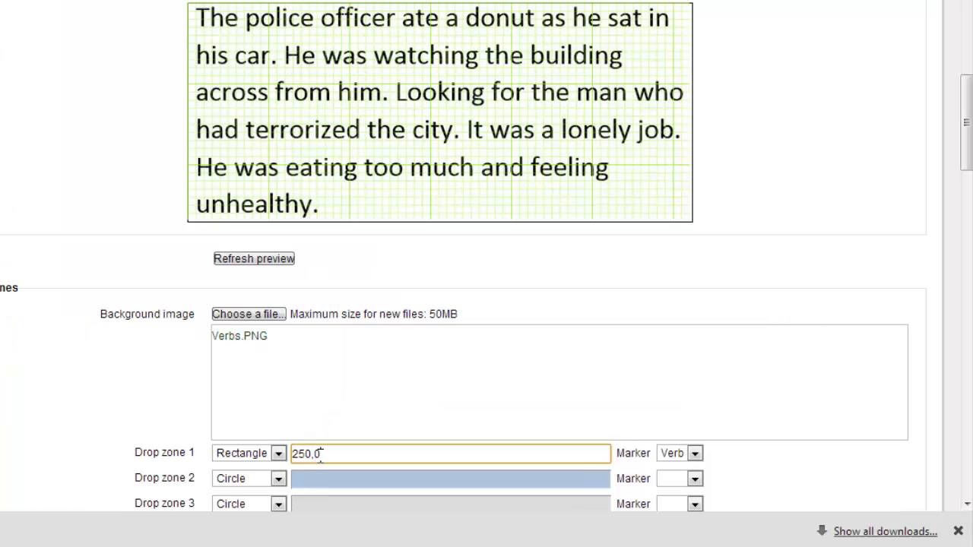
{"action": "type", "text": "50,"}
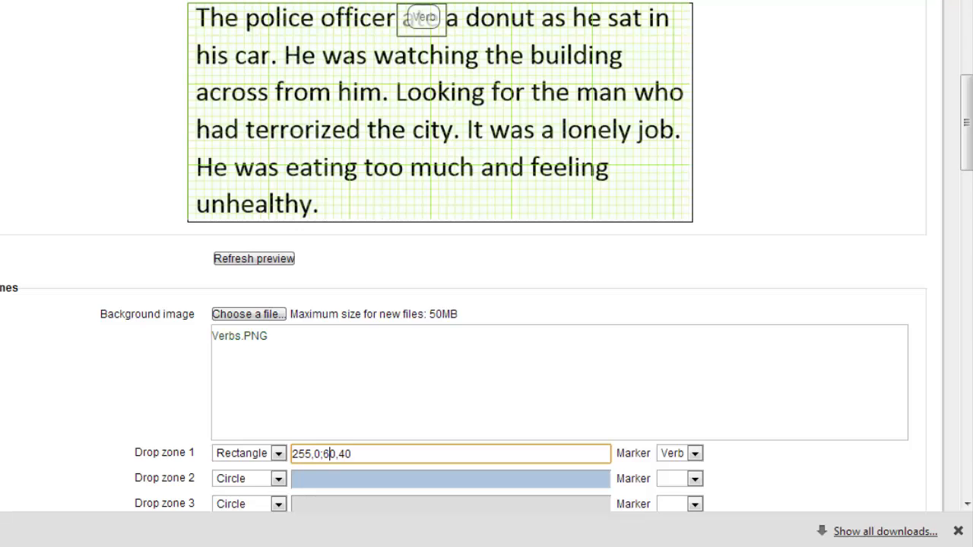
{"action": "mouse_move", "coordinate": [857, 366]}
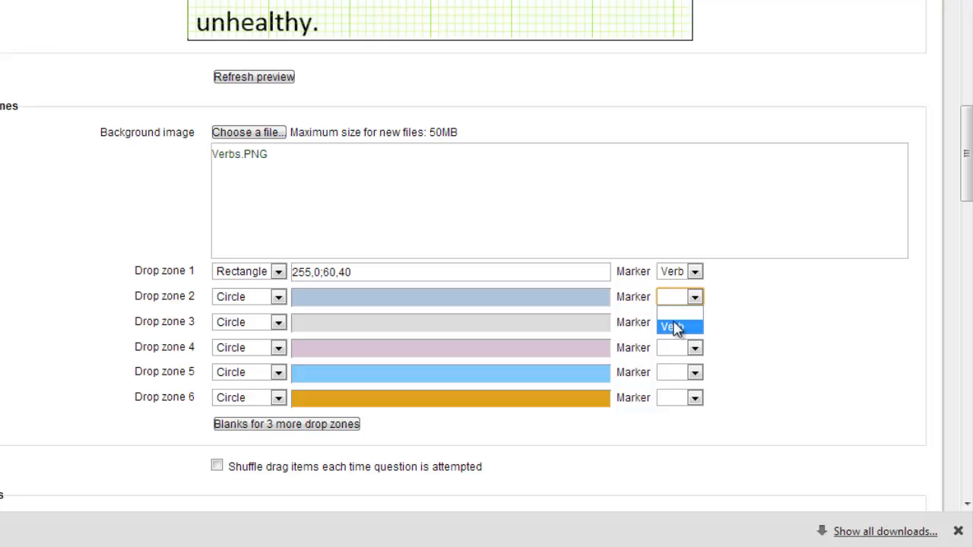
{"action": "left_click", "coordinate": [672, 327]}
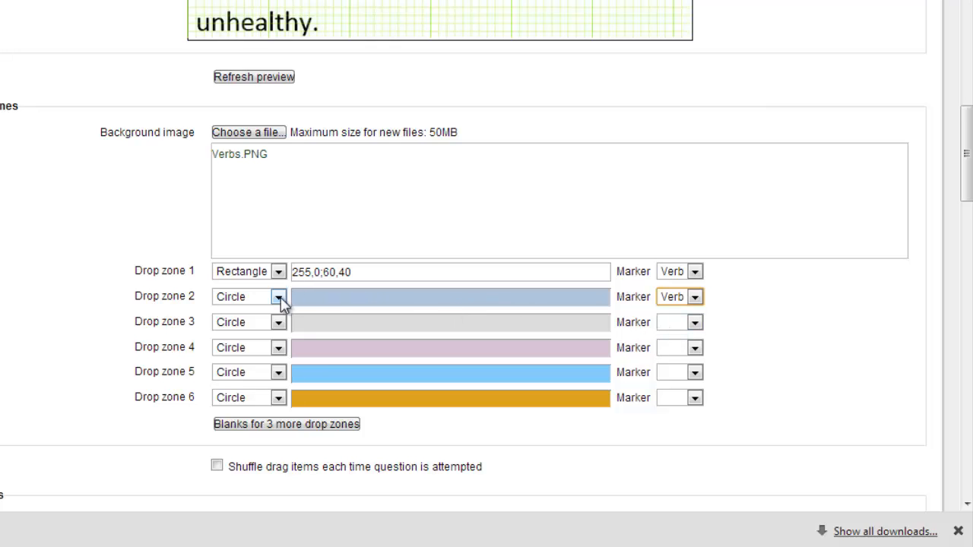
{"action": "left_click", "coordinate": [243, 296]}
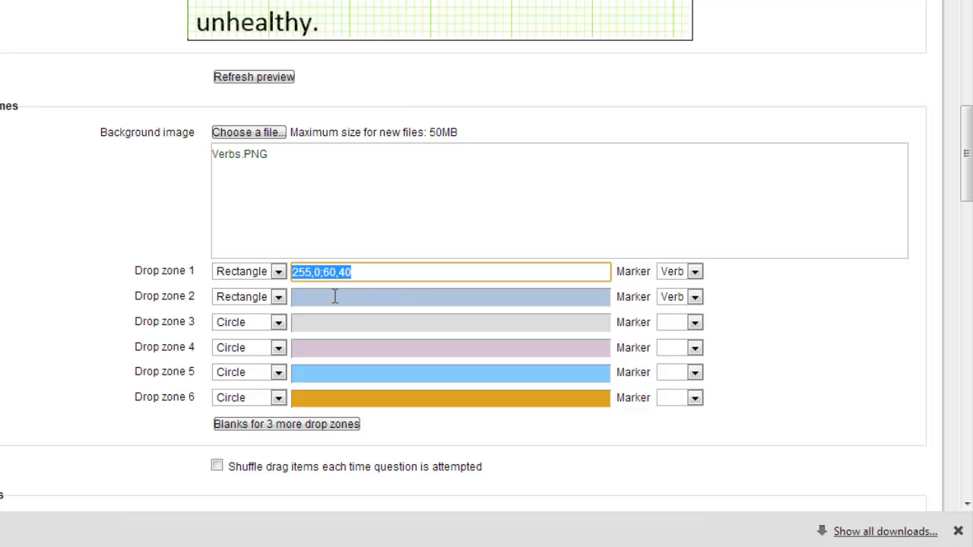
Set drop zone 2 to 500,0;60,40 and zone 3 to 225,40;140,40 over 'watching'
{"action": "type", "text": "255,0;60,40"}
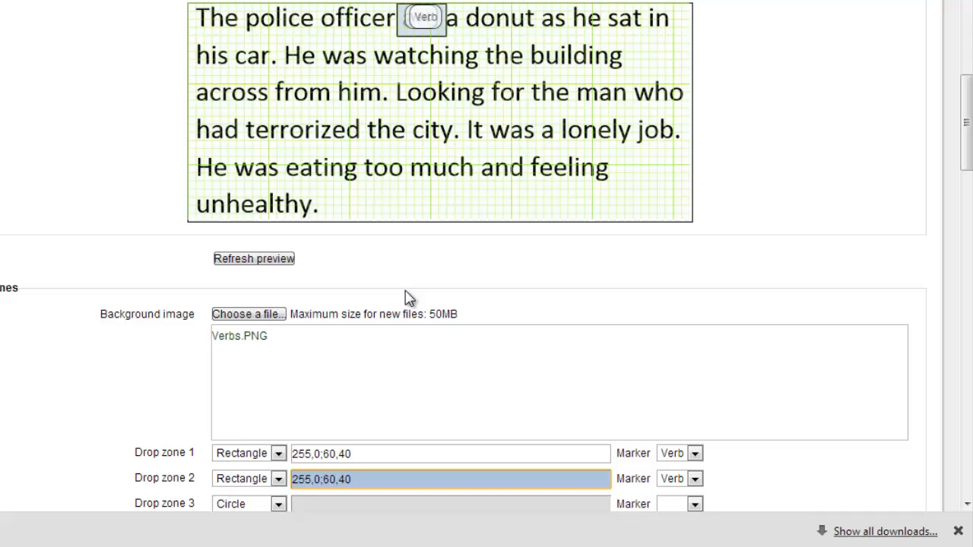
{"action": "mouse_move", "coordinate": [635, 29]}
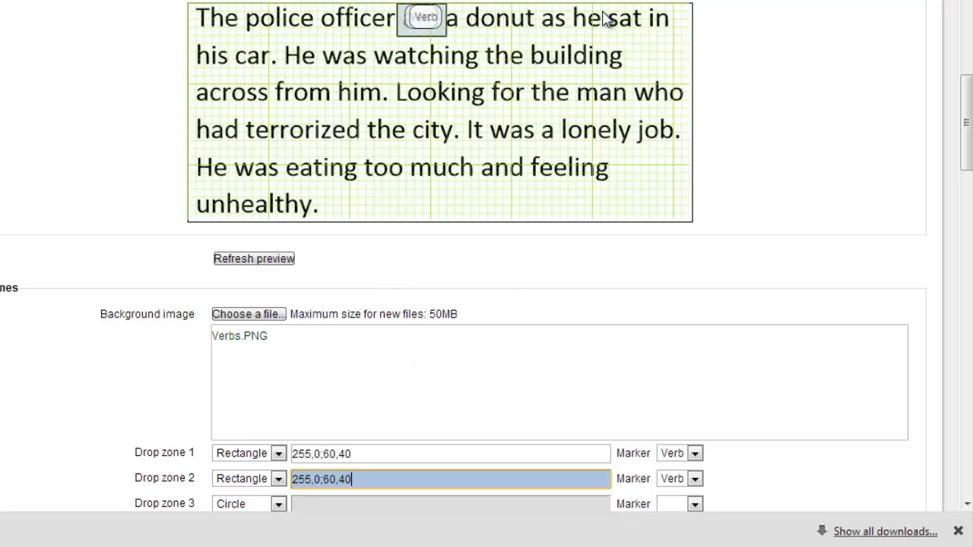
{"action": "mouse_move", "coordinate": [273, 34]}
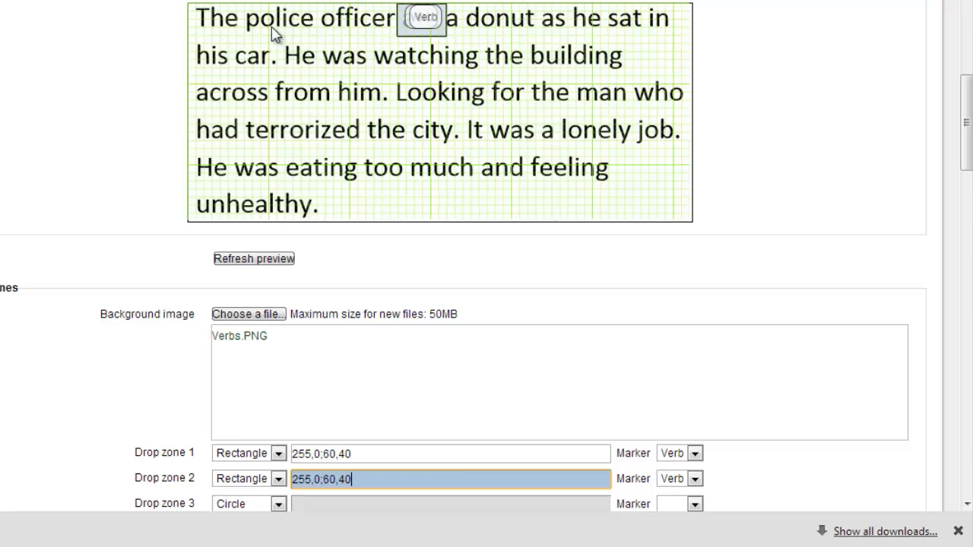
{"action": "mouse_move", "coordinate": [538, 31]}
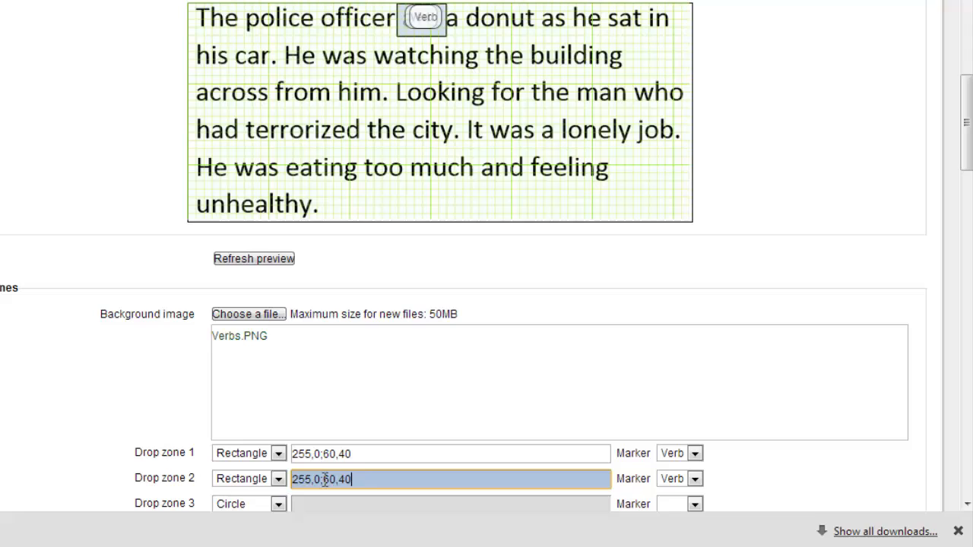
{"action": "double_click", "coordinate": [300, 479]}
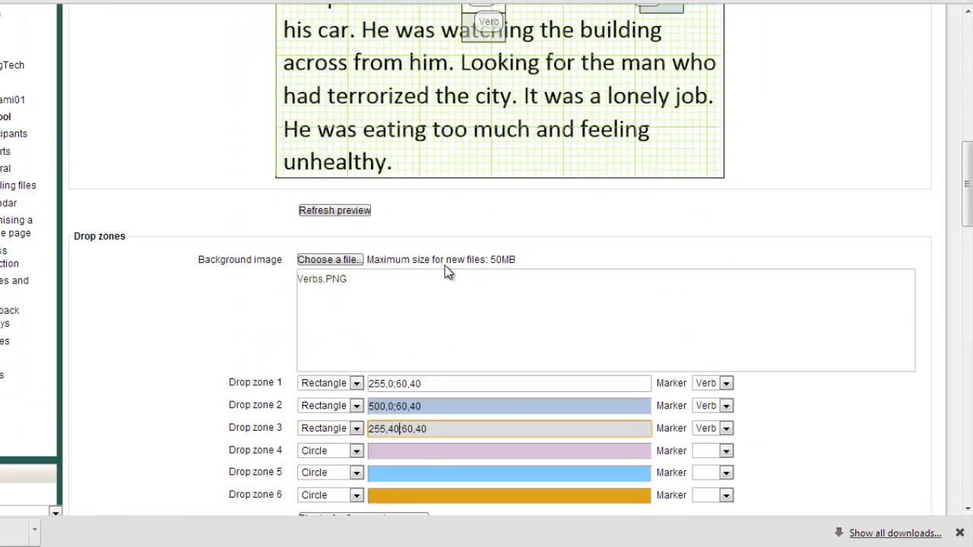
{"action": "type", "text": "225,40;140,40"}
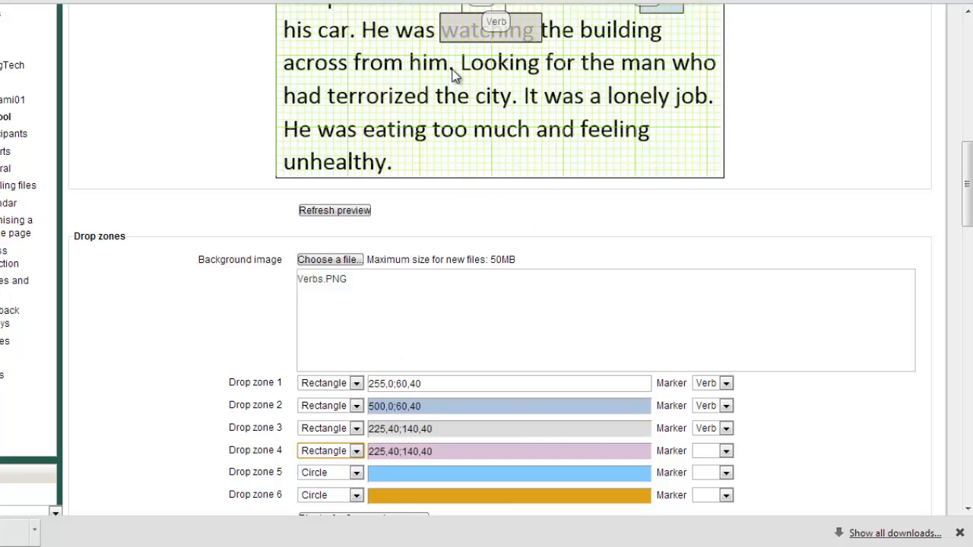
{"action": "mouse_move", "coordinate": [475, 312]}
{"action": "type", "text": "120,175;90,40"}
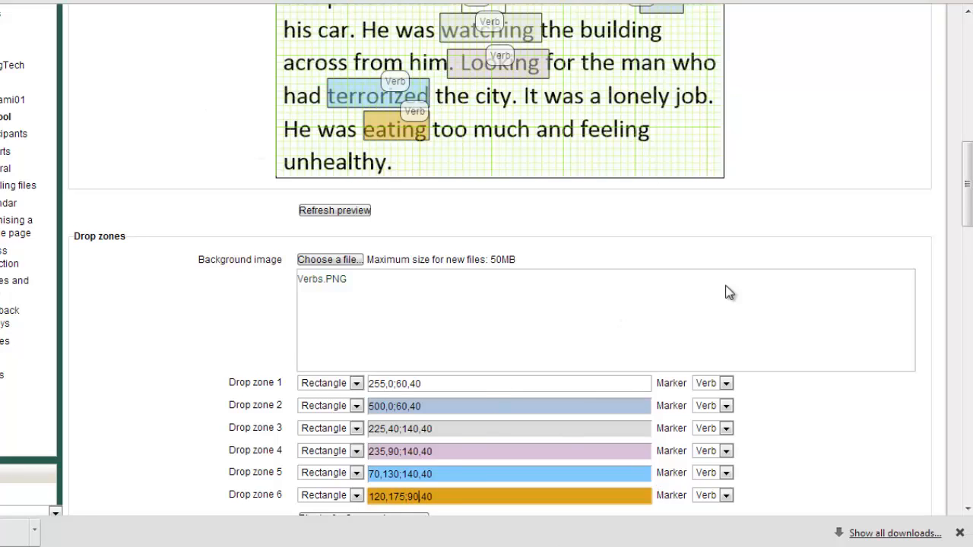
Make drop zone 7 a rectangle at 415,177;110,40 over 'feeling'
{"action": "scroll", "scroll_direction": "down", "scroll_amount": 3}
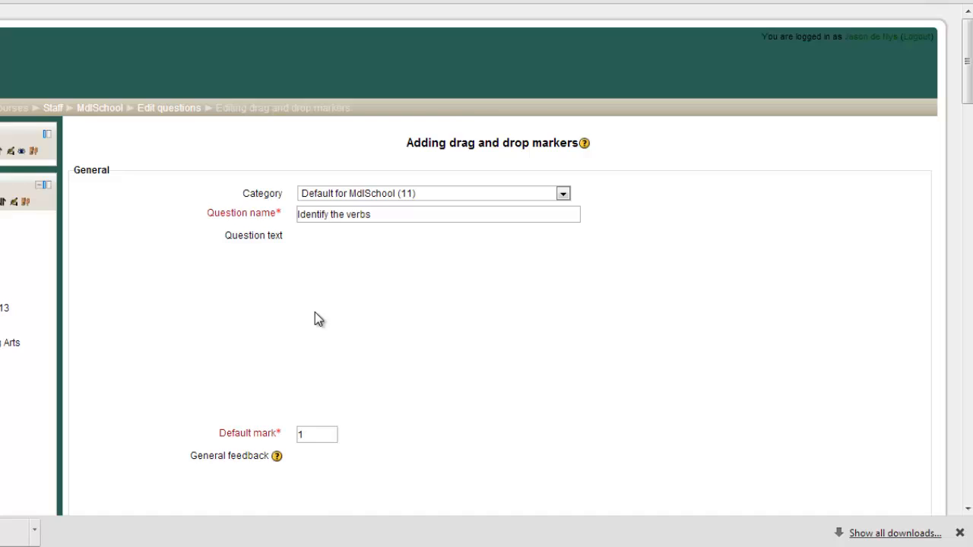
{"action": "scroll", "scroll_direction": "down", "scroll_amount": 3}
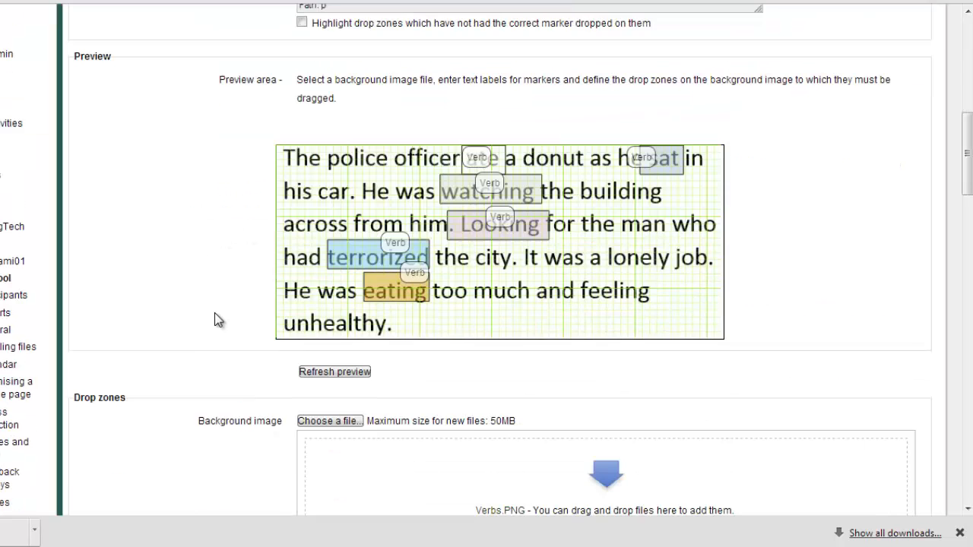
{"action": "scroll", "scroll_direction": "down", "scroll_amount": 3}
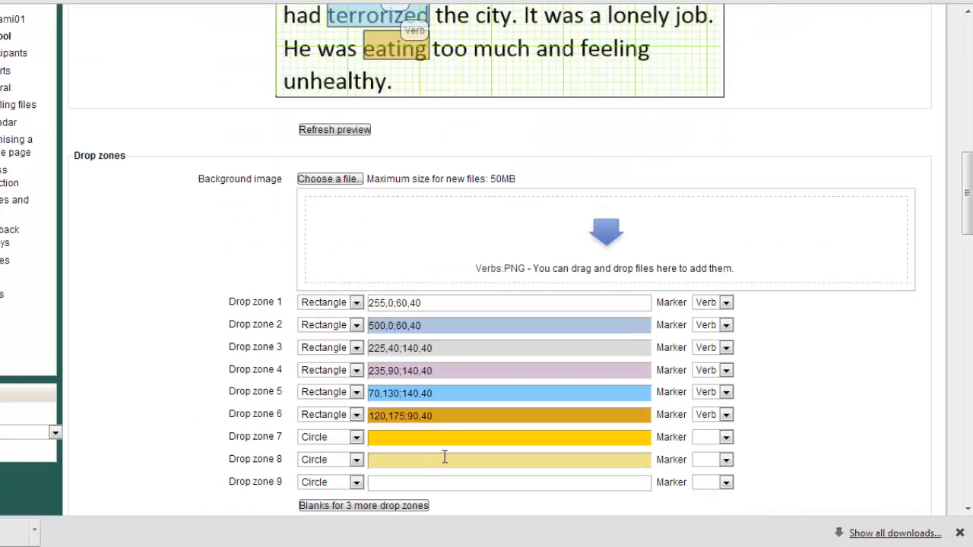
{"action": "left_click", "coordinate": [356, 436]}
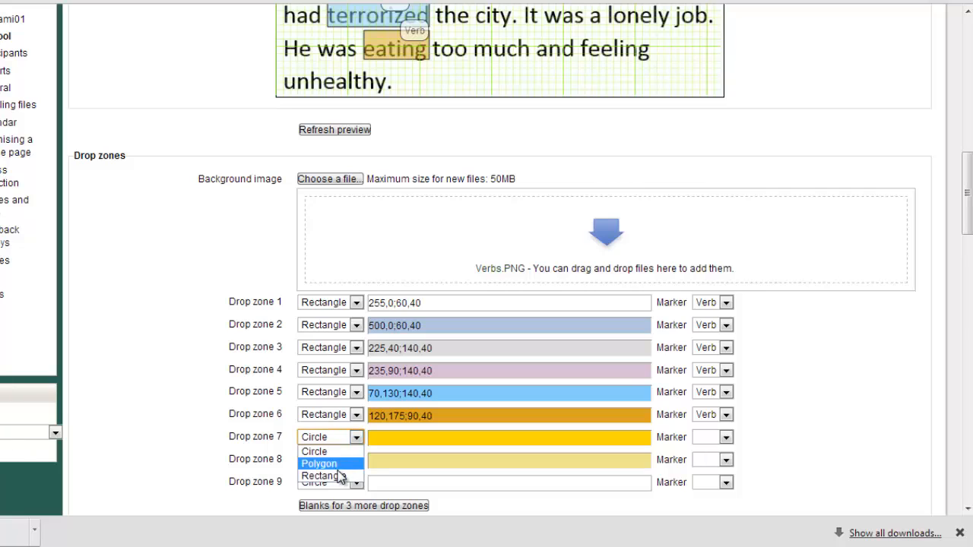
{"action": "left_click", "coordinate": [313, 475]}
{"action": "type", "text": "420,175;90,40"}
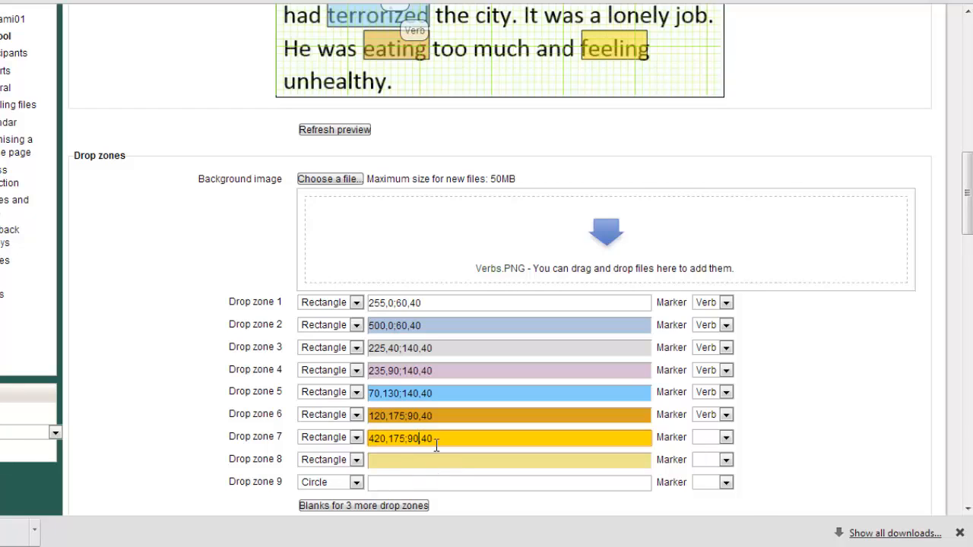
{"action": "type", "text": "415,175;110,40"}
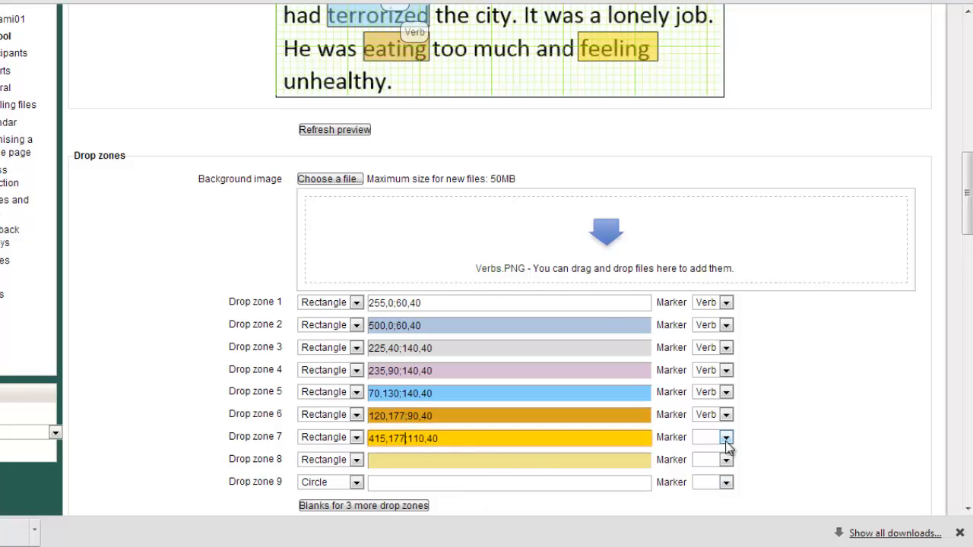
{"action": "scroll", "scroll_direction": "down", "scroll_amount": 3}
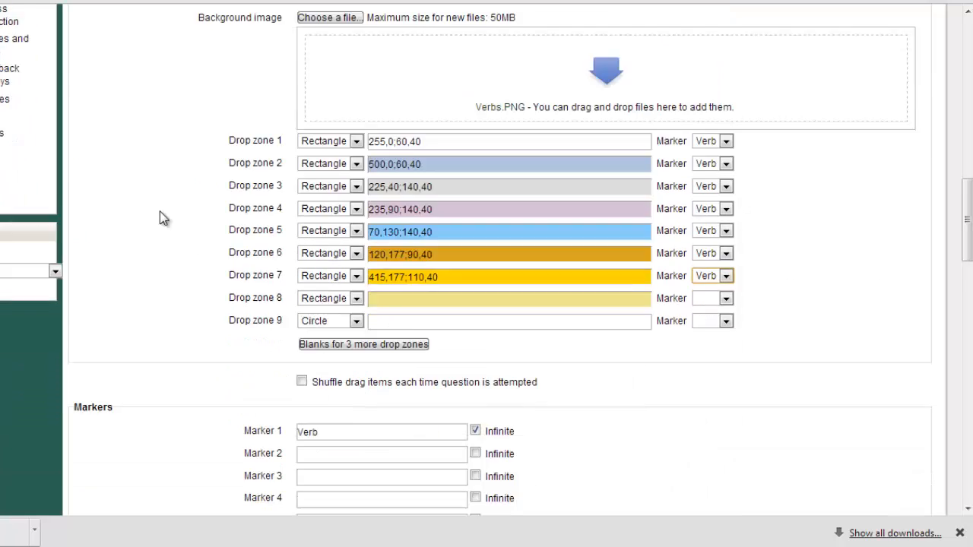
{"action": "scroll", "scroll_direction": "down", "scroll_amount": 3}
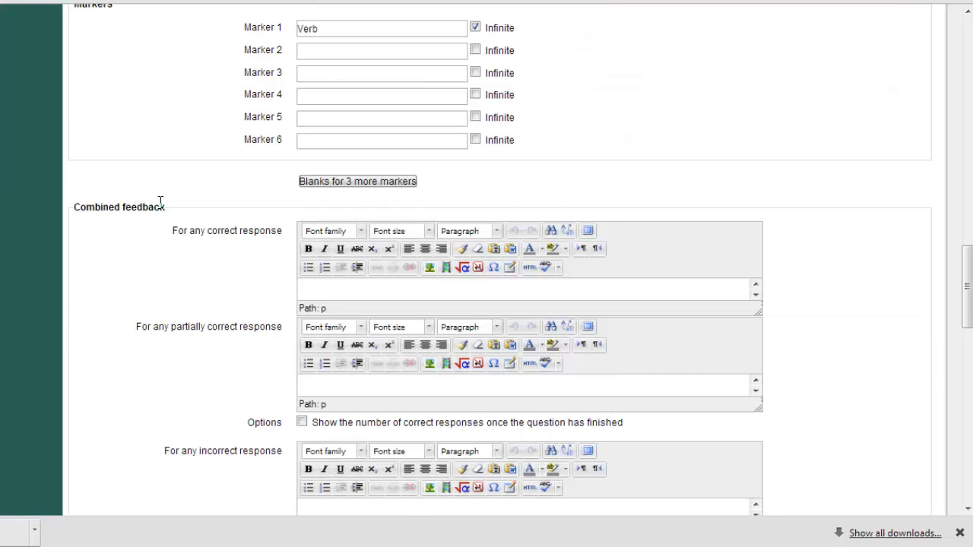
{"action": "scroll", "scroll_direction": "down", "scroll_amount": 3}
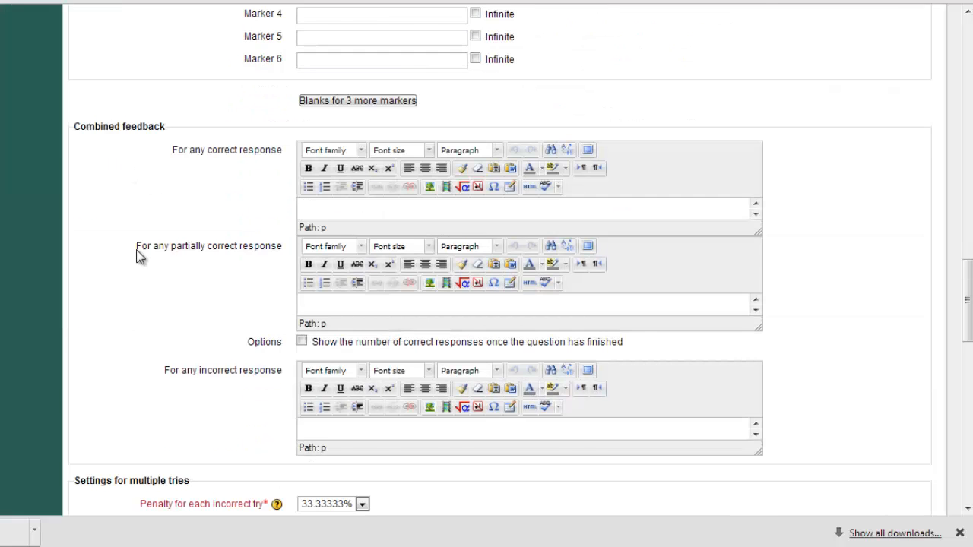
{"action": "scroll", "scroll_direction": "down", "scroll_amount": 3}
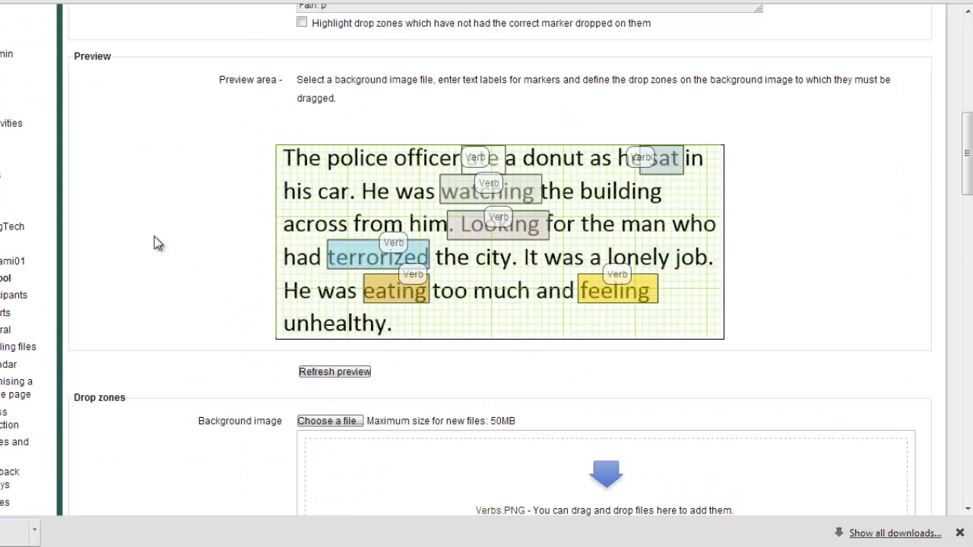
{"action": "mouse_move", "coordinate": [380, 254]}
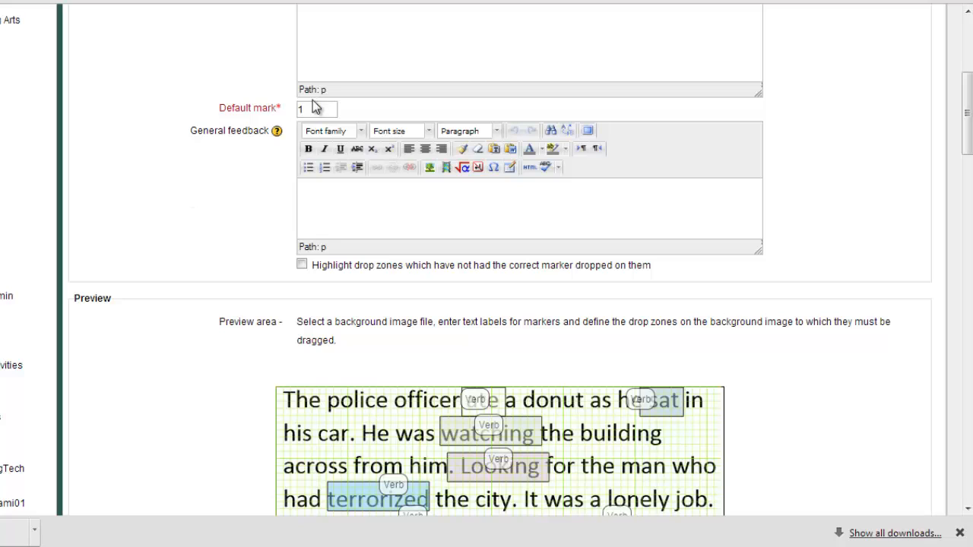
Set the default mark to 5 and finish the question text, correcting 'teh'
{"action": "left_click", "coordinate": [317, 109]}
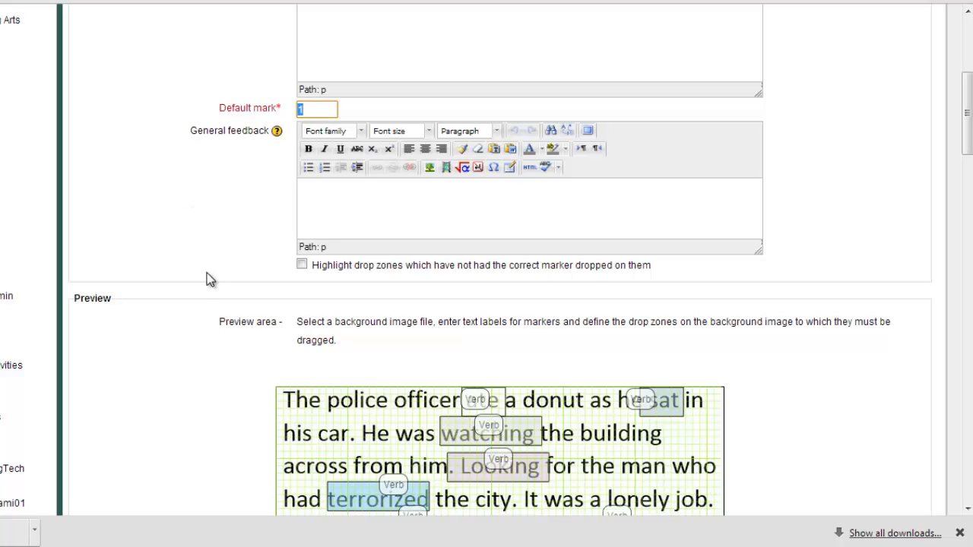
{"action": "type", "text": "5"}
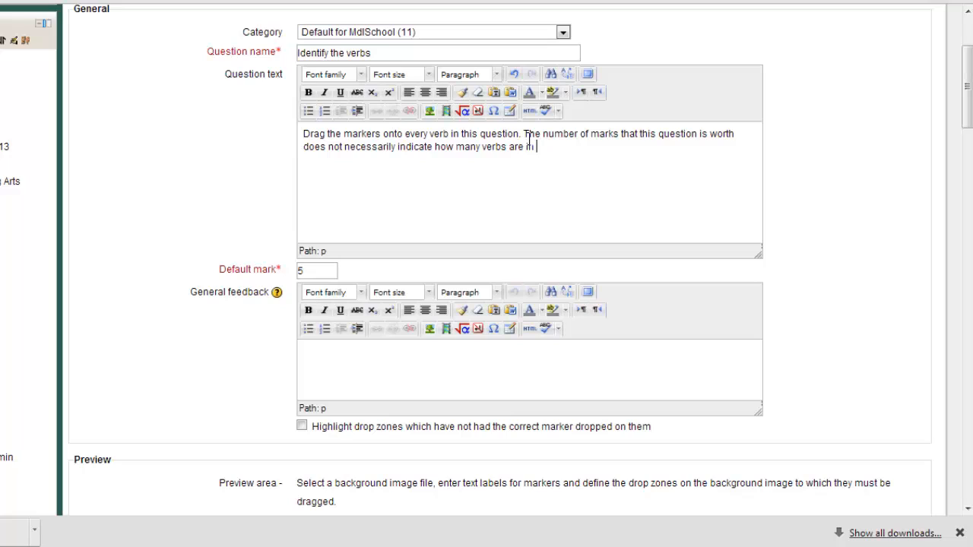
{"action": "type", "text": "teh paragraph"}
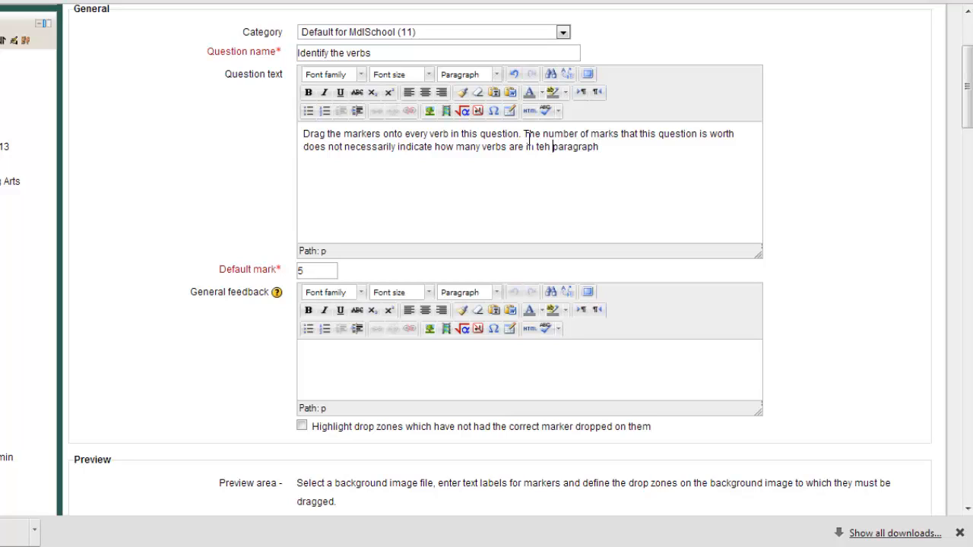
{"action": "key", "text": "BackSpace"}
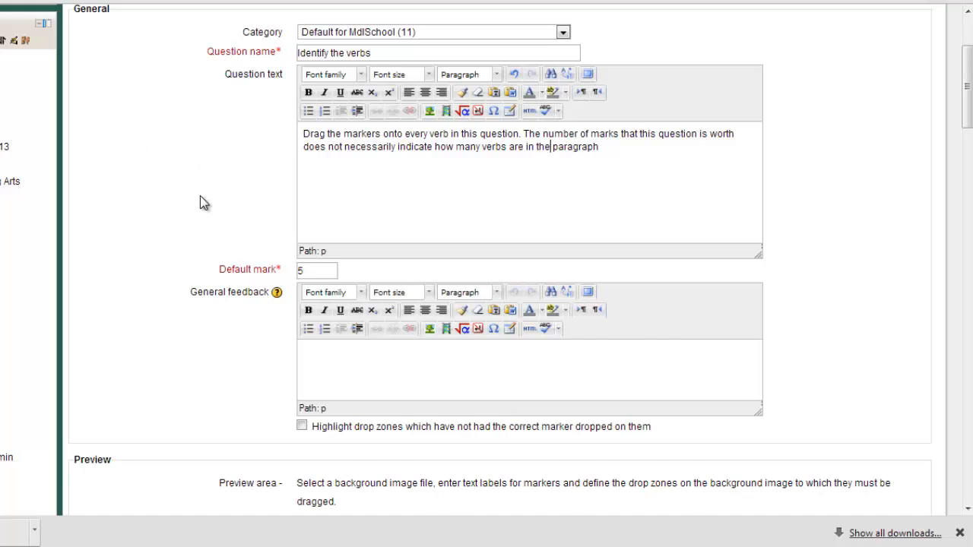
{"action": "scroll", "scroll_direction": "down", "scroll_amount": 3}
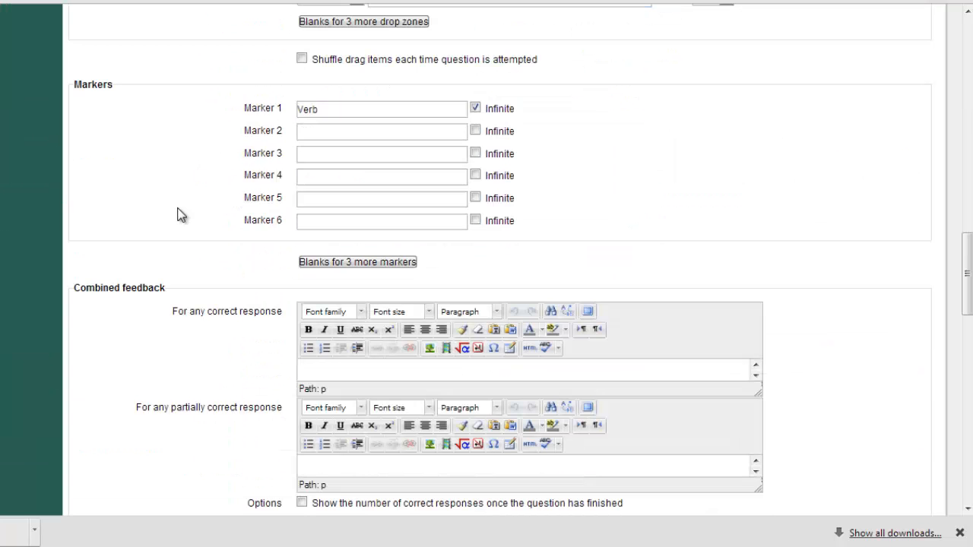
{"action": "scroll", "scroll_direction": "down", "scroll_amount": 3}
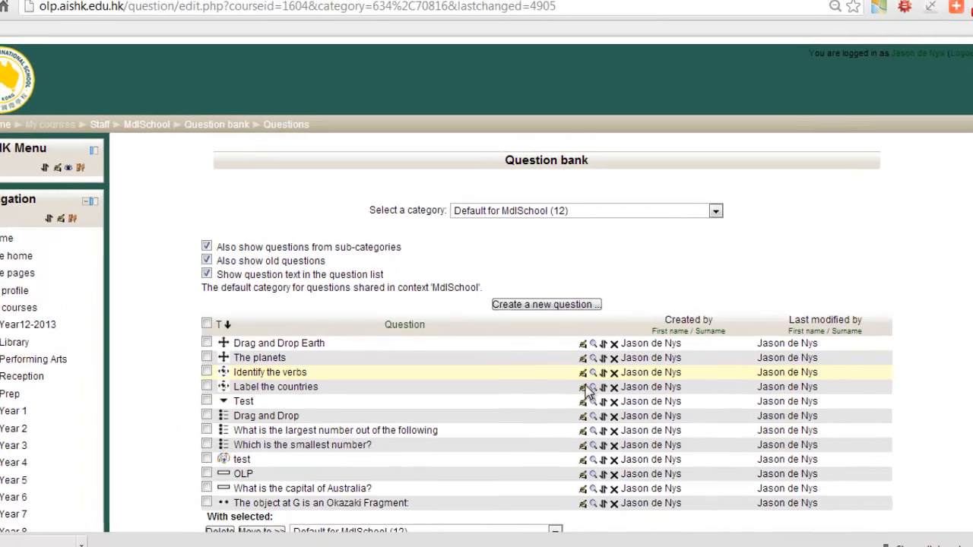
Preview the saved 'Identify the verbs' question from the Question bank
{"action": "left_click", "coordinate": [593, 372]}
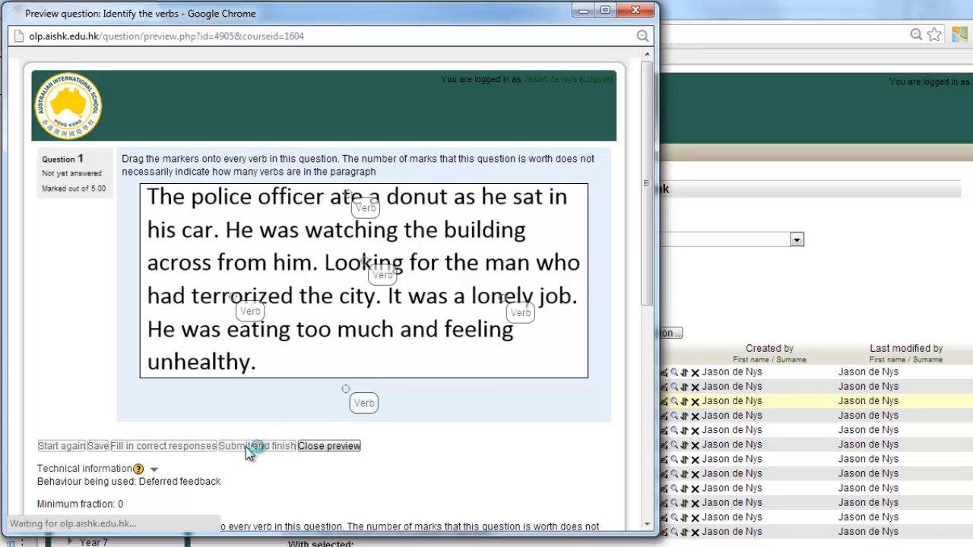
Submit the test attempt (scored 2.14 out of 5), then fill in the correct responses
{"action": "left_click", "coordinate": [256, 446]}
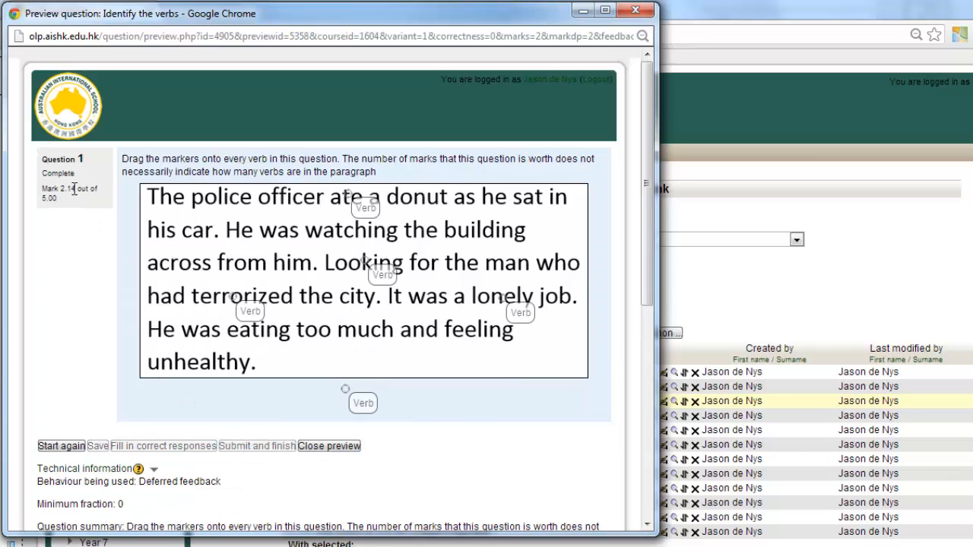
{"action": "mouse_move", "coordinate": [128, 257]}
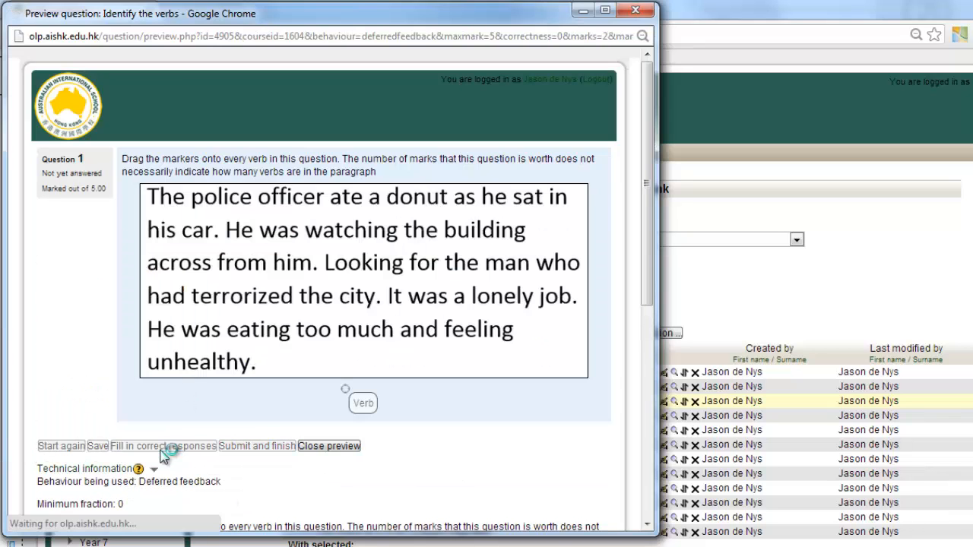
{"action": "left_click", "coordinate": [162, 445]}
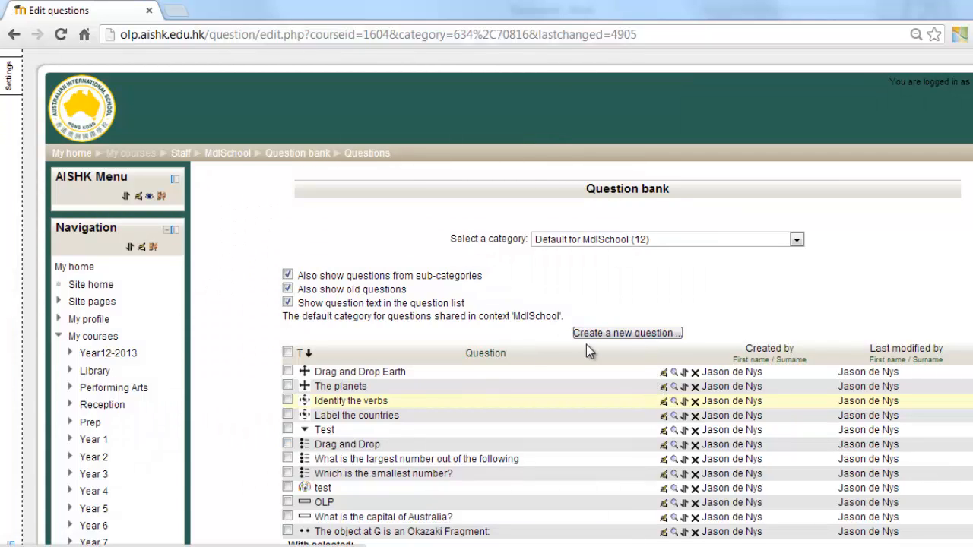
{"action": "mouse_move", "coordinate": [561, 337]}
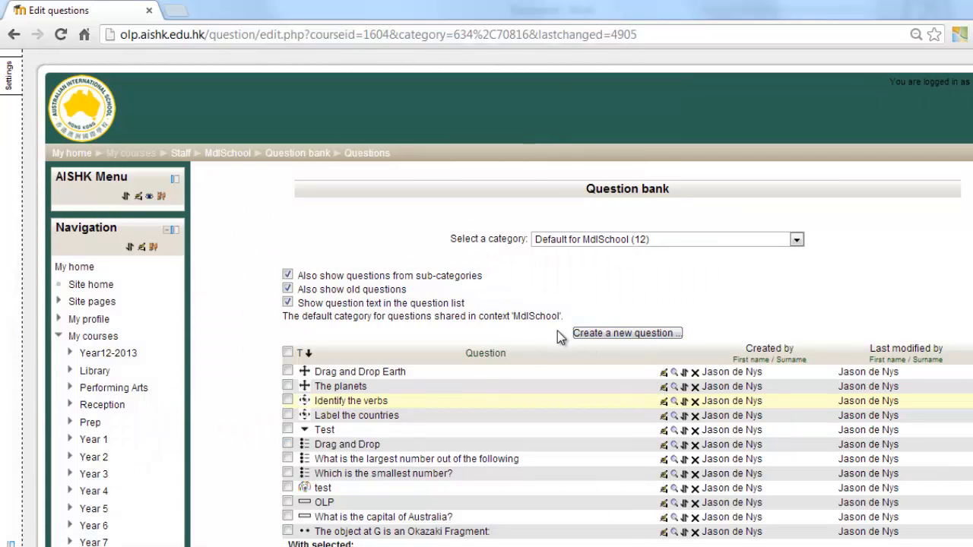